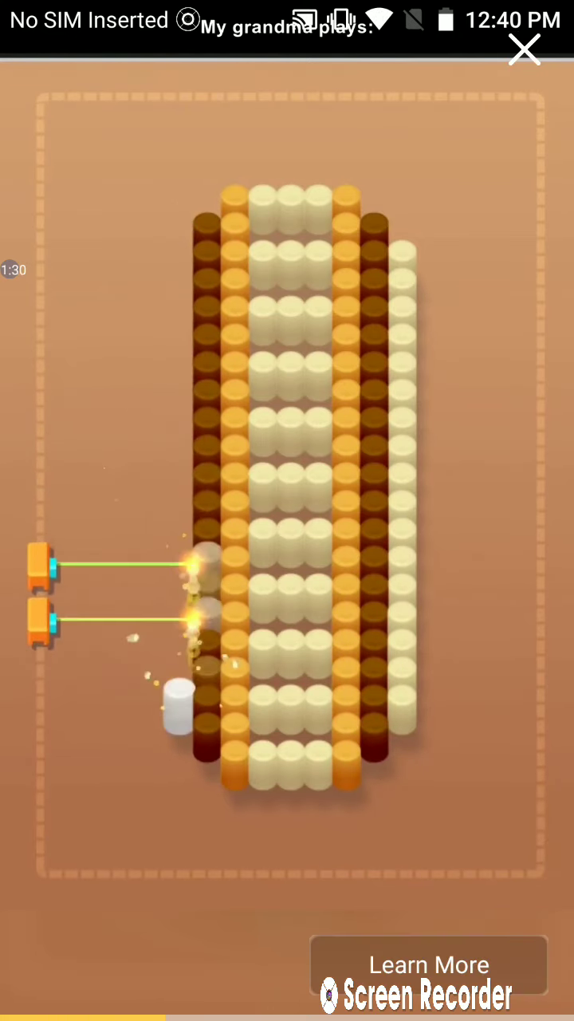
Dismiss the mobile game ad with its X button to reveal the canvas.
left_click(525, 50)
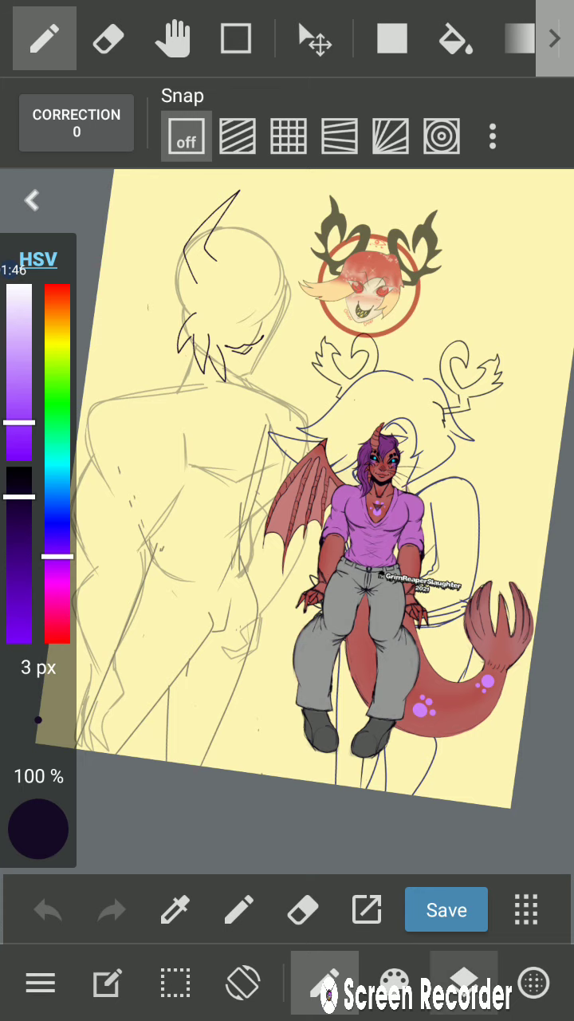
Draw 3 px dark purple hair strokes over the left sketch figure's head.
left_click(525, 909)
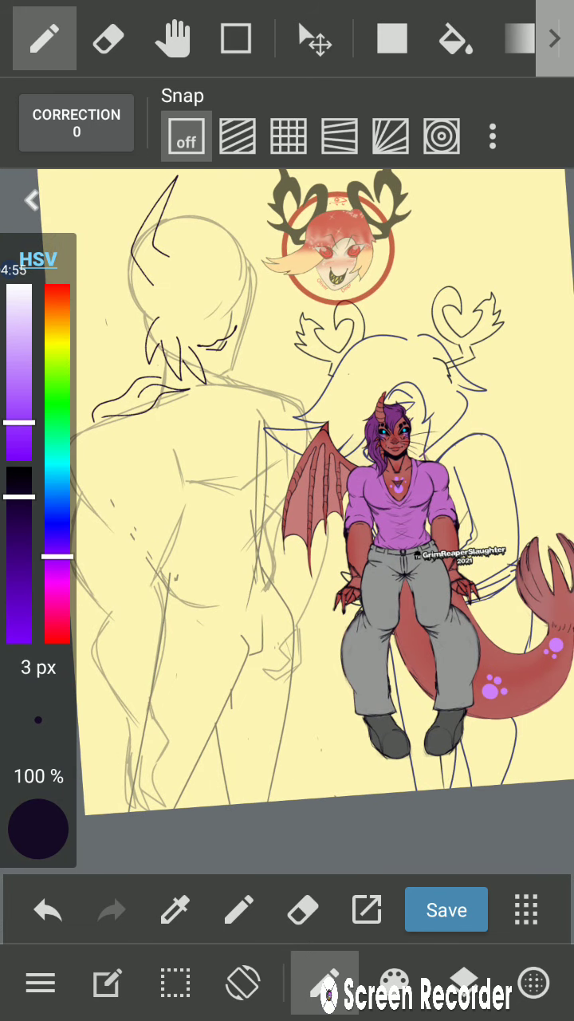
Add 3 px hair lines along the neck and shoulder, then open layer settings.
left_click(526, 910)
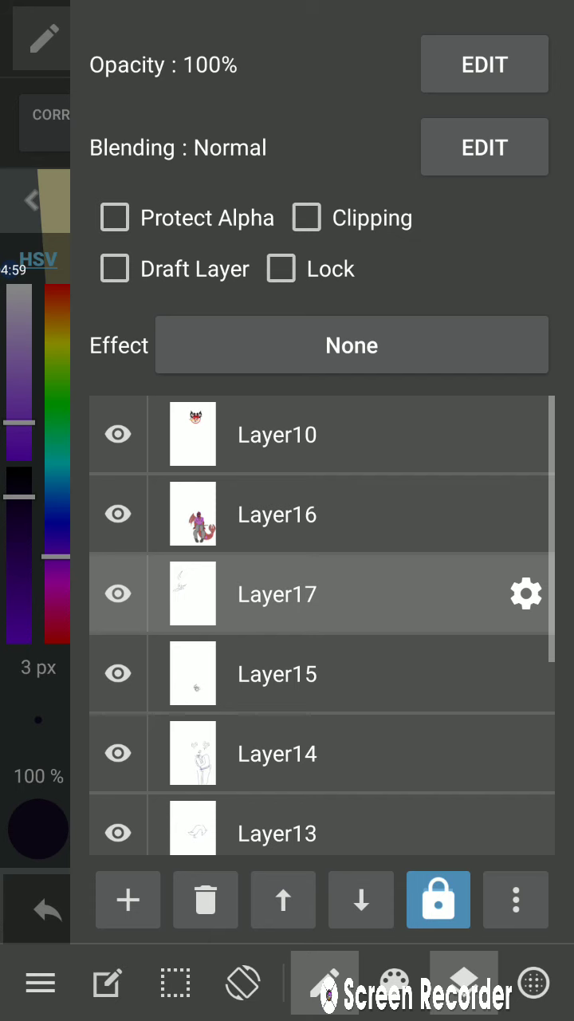
left_click(127, 900)
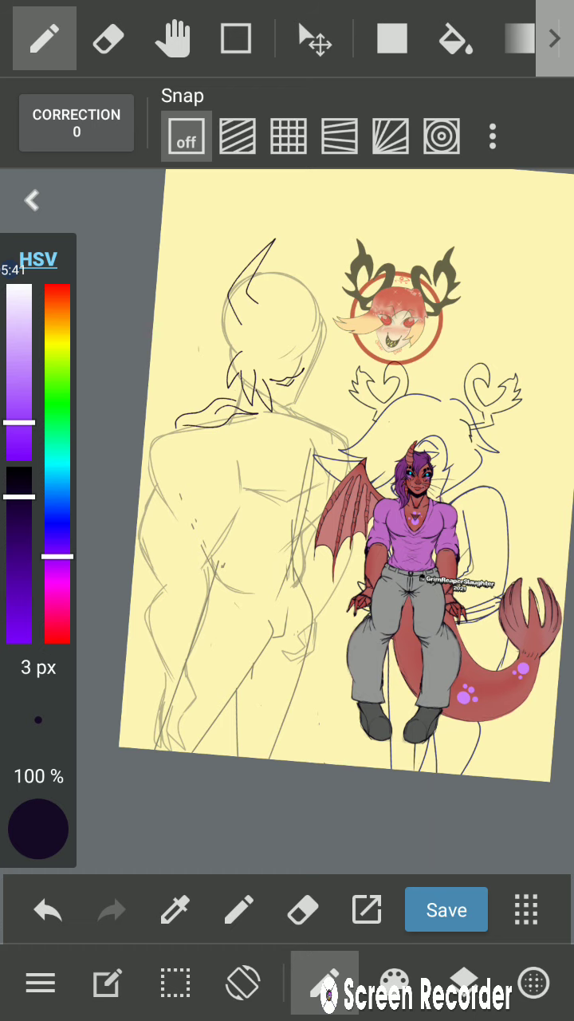
Ink bold lines for a tall horn and spiky bangs on the zoomed-in head.
left_click(526, 910)
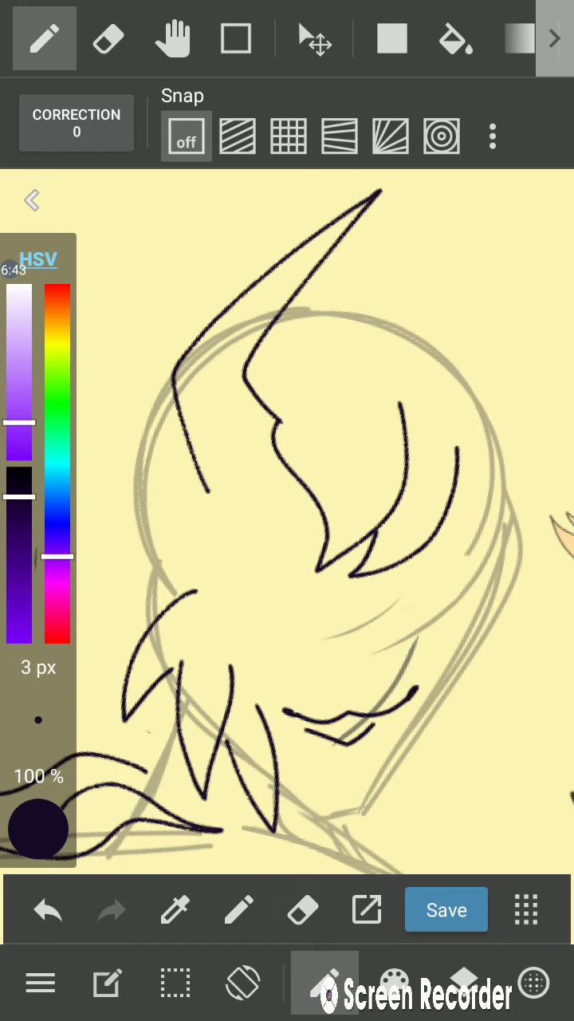
Redraw the horn and bang lines more smoothly with the 3 px pen.
left_click(108, 38)
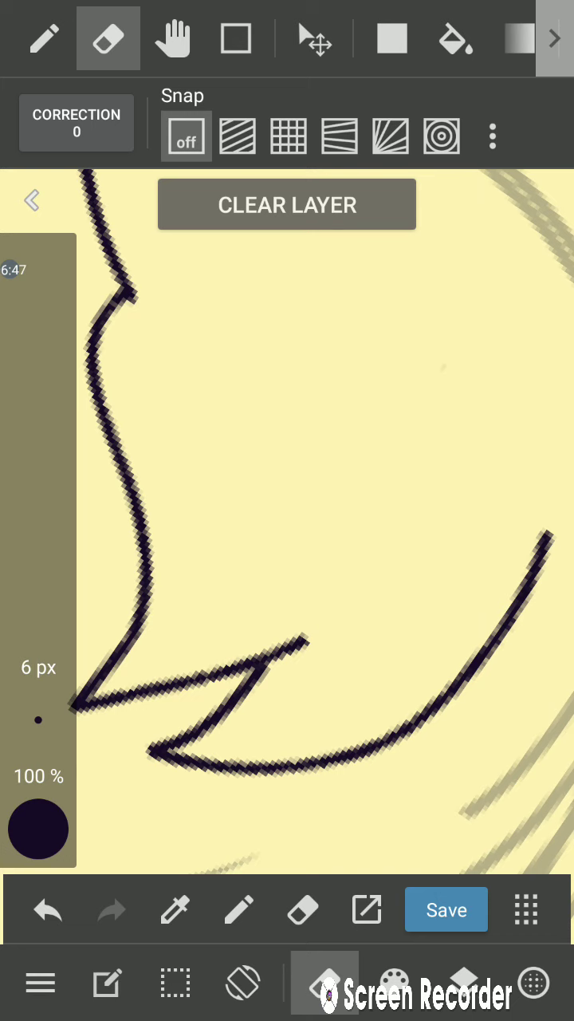
left_click(44, 38)
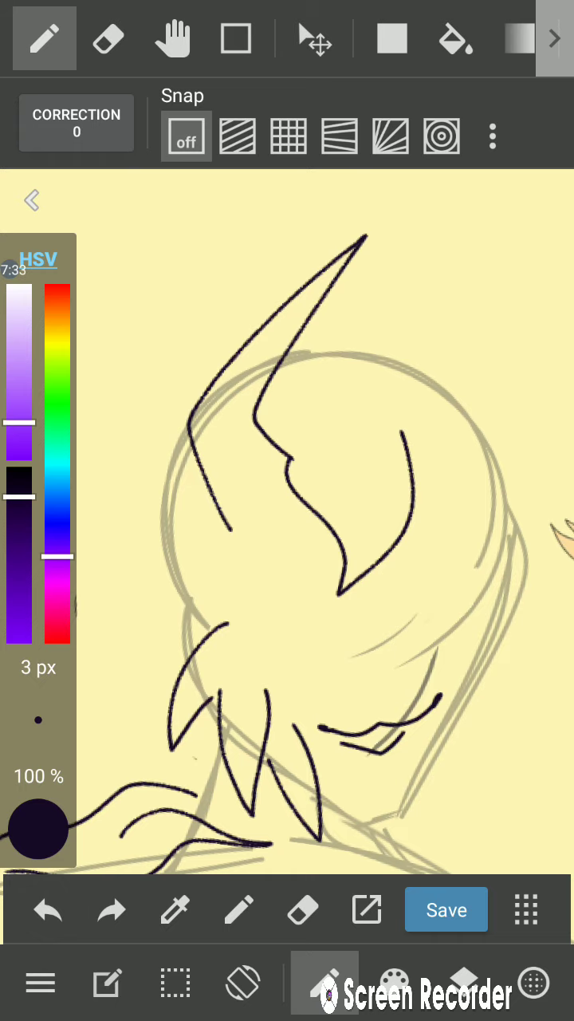
Erase a stray hair stroke with the 18 px eraser, then return to the pen.
left_click(108, 38)
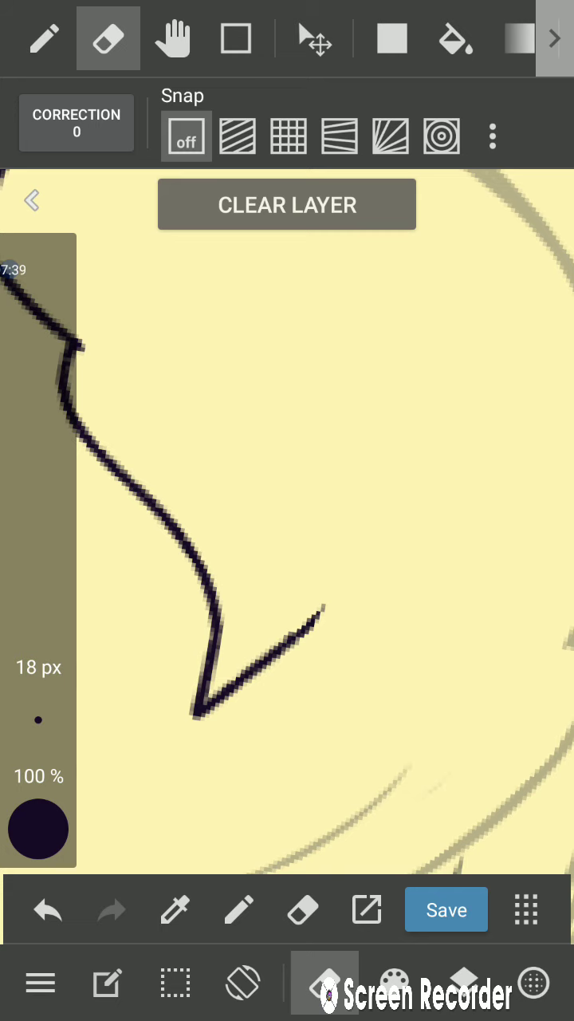
left_click(44, 39)
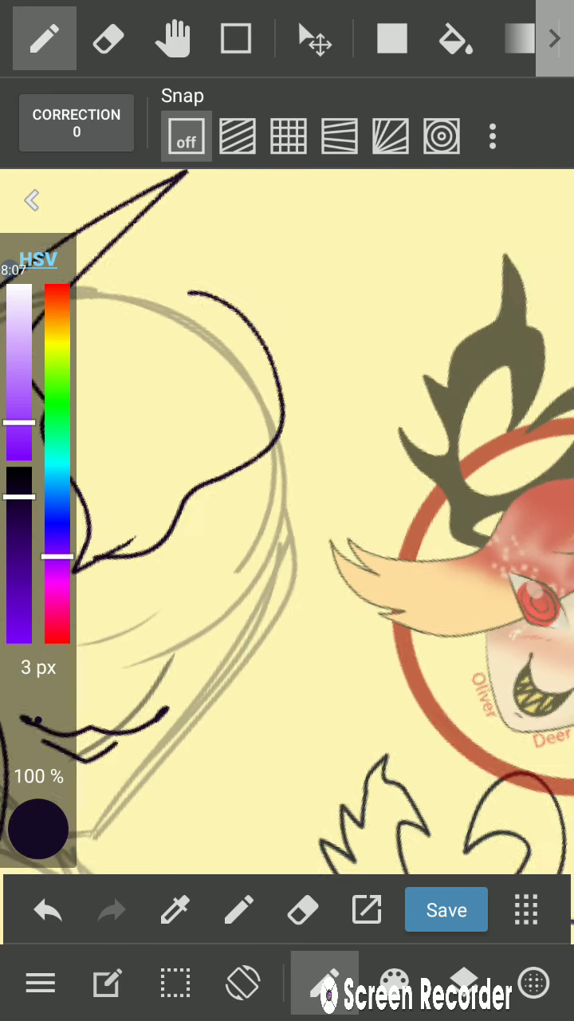
left_click(107, 38)
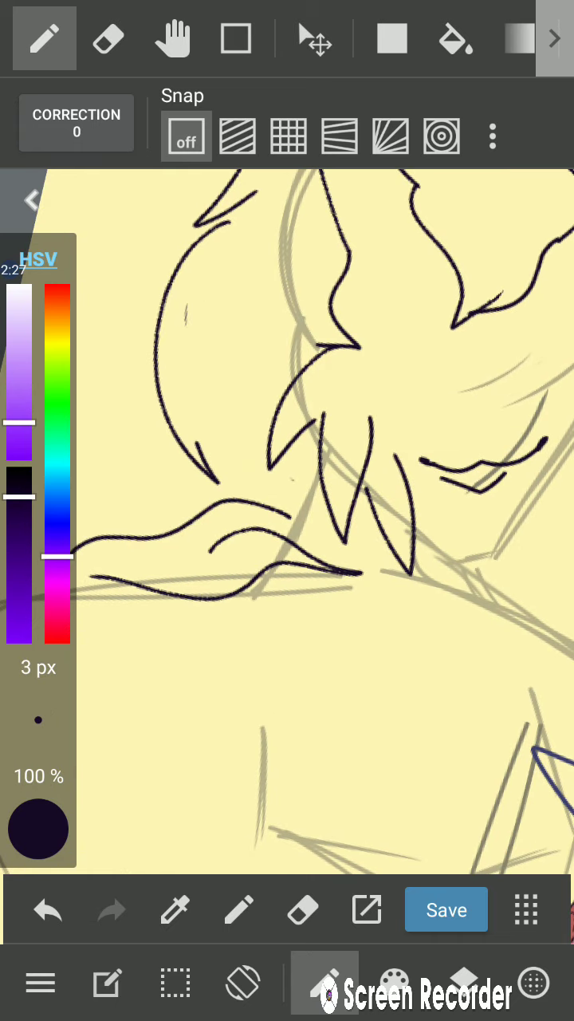
Ink extra sharp strands across the tall spike, including a sideways-pointing lock.
left_click_drag(176, 486, 359, 734)
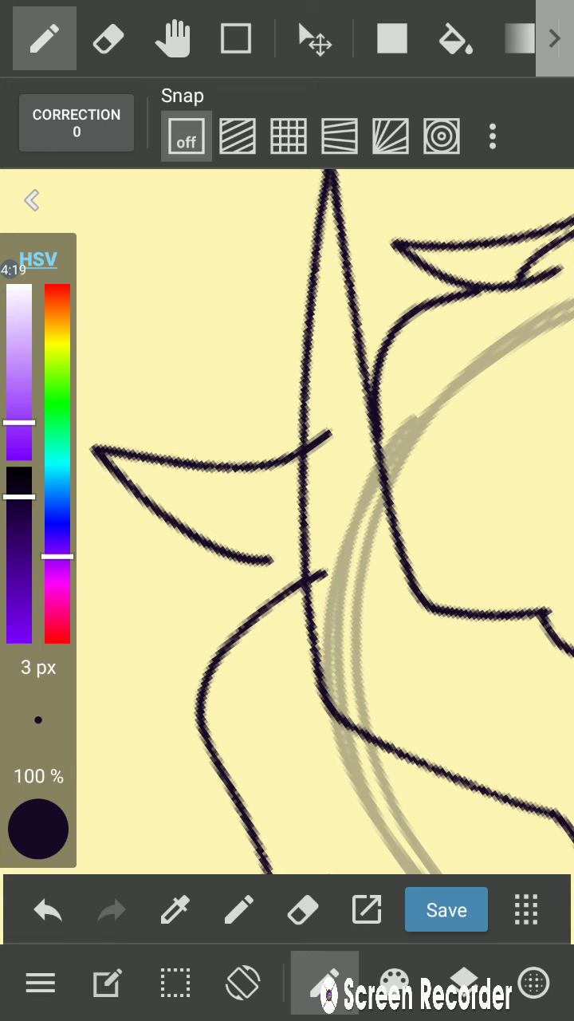
Draw a short spike under the long left spike and reopen layer settings.
left_click_drag(255, 571, 168, 814)
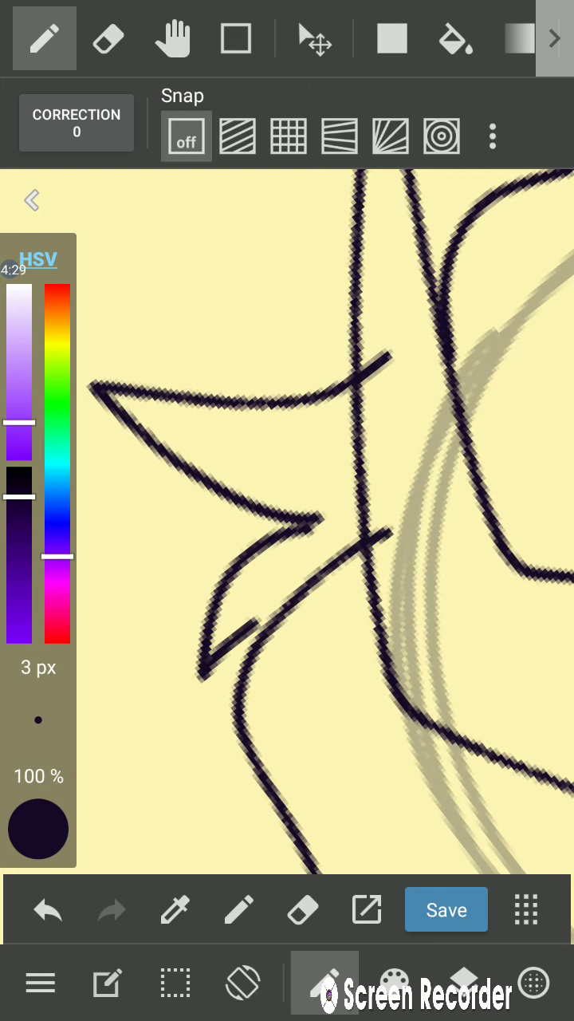
left_click(108, 38)
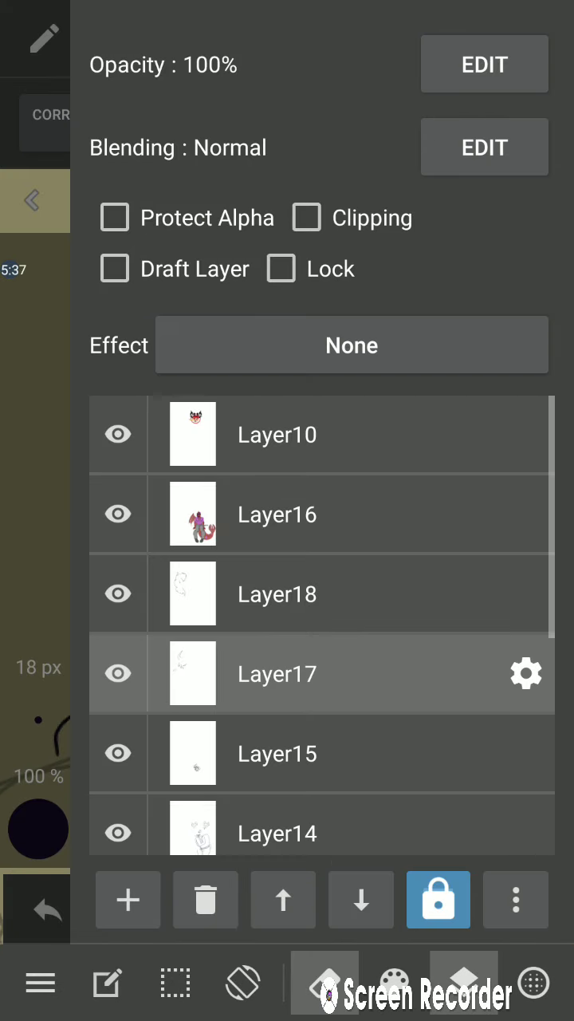
Select the sketch layer and complete the spiky hair outline with falling locks.
left_click(32, 200)
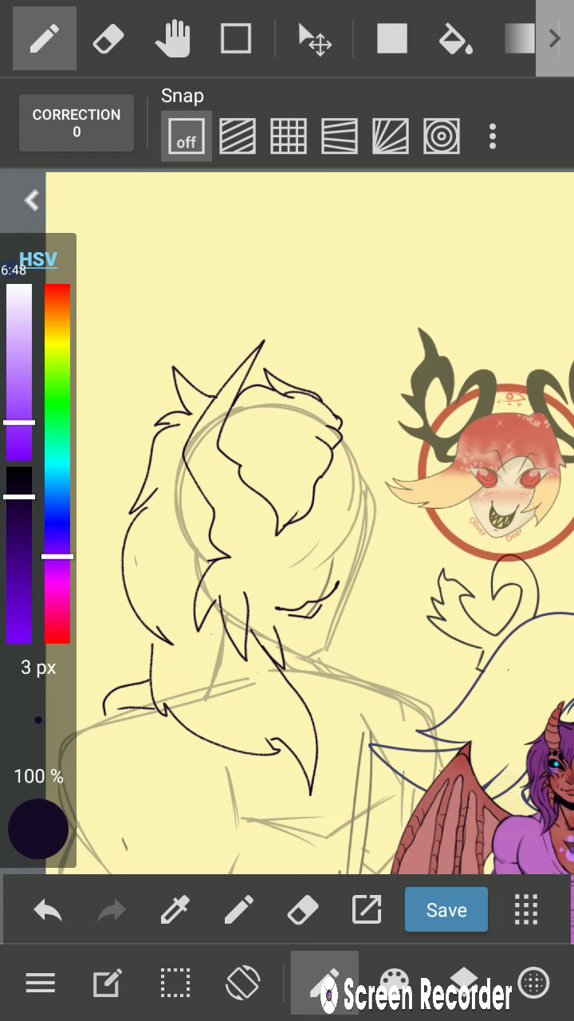
Add a hair stroke over the head and pan toward the colored dragon.
left_click(446, 910)
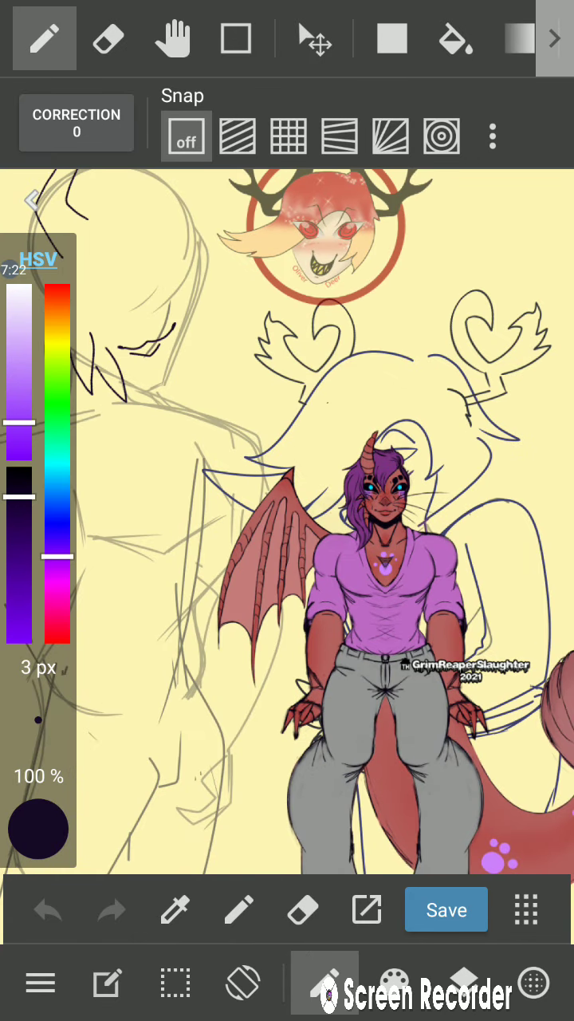
Ink two new jagged hair spikes over the left figure's head with the 3 px pen.
left_click(526, 910)
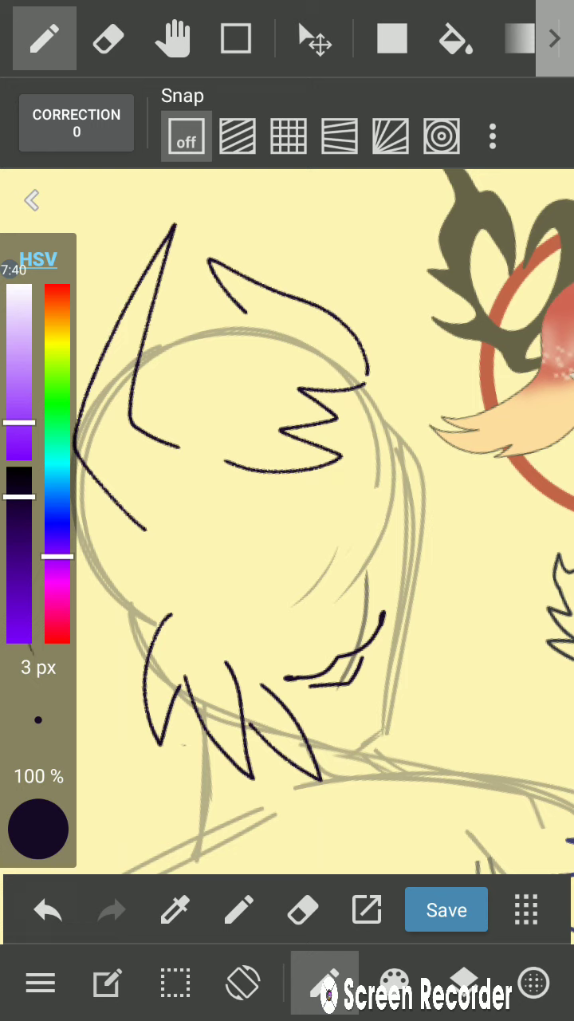
left_click(48, 909)
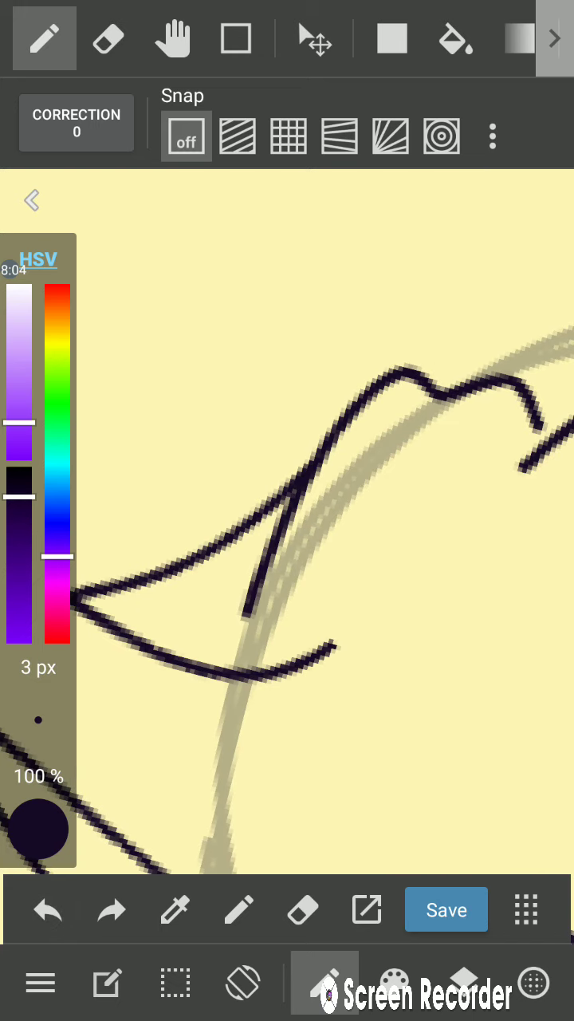
Erase part of the jagged hair edge, then return to the pen for more strands.
left_click(108, 38)
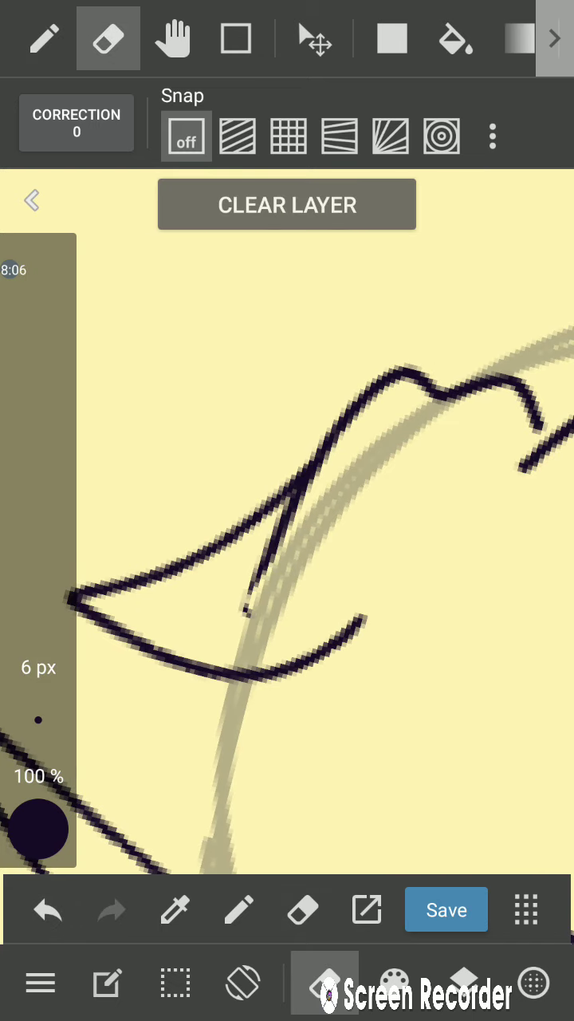
left_click(44, 38)
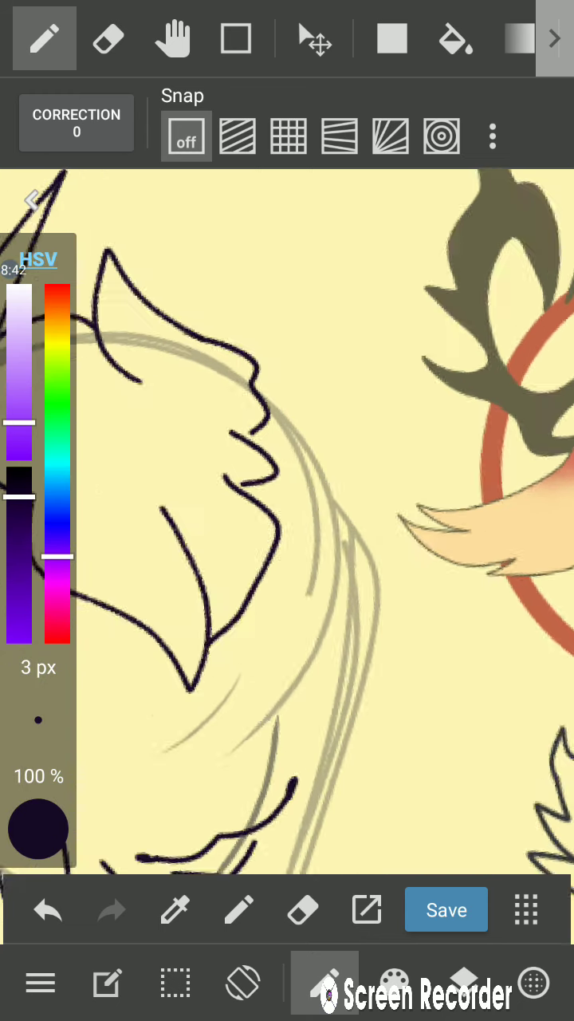
left_click(109, 38)
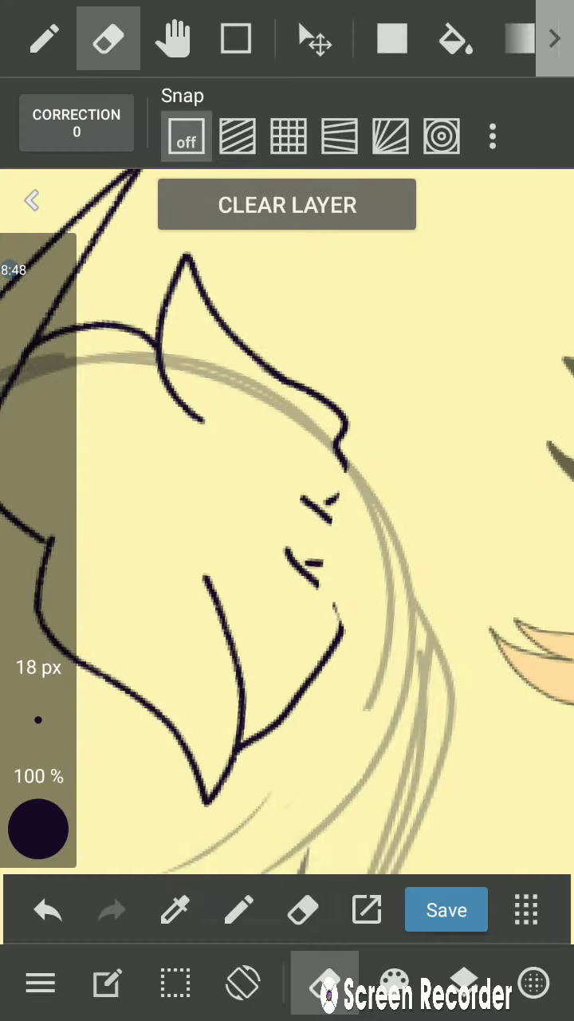
Save the drawing, erase stray hair dashes, and ink a zigzag hair tip.
left_click(446, 910)
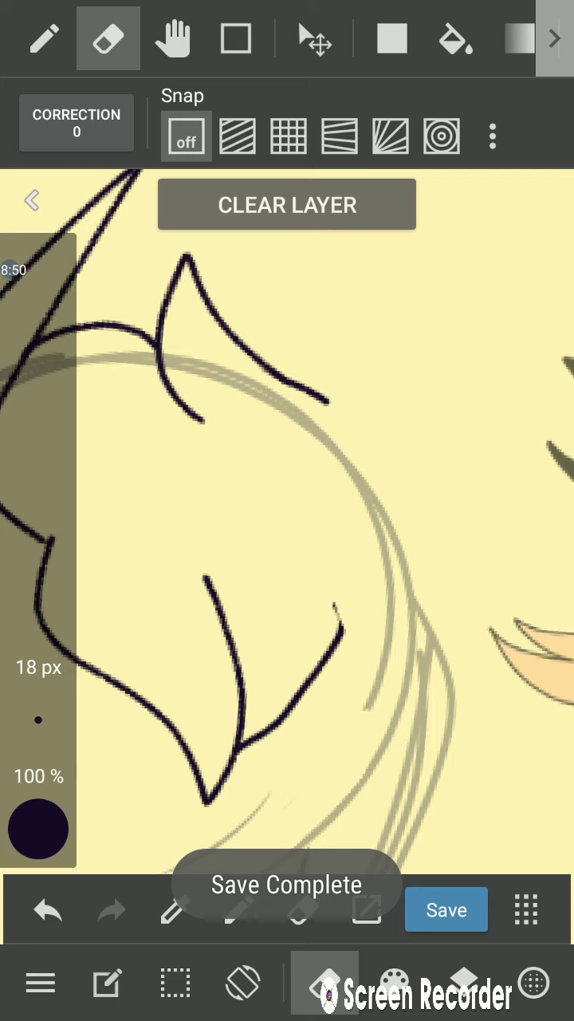
left_click(43, 39)
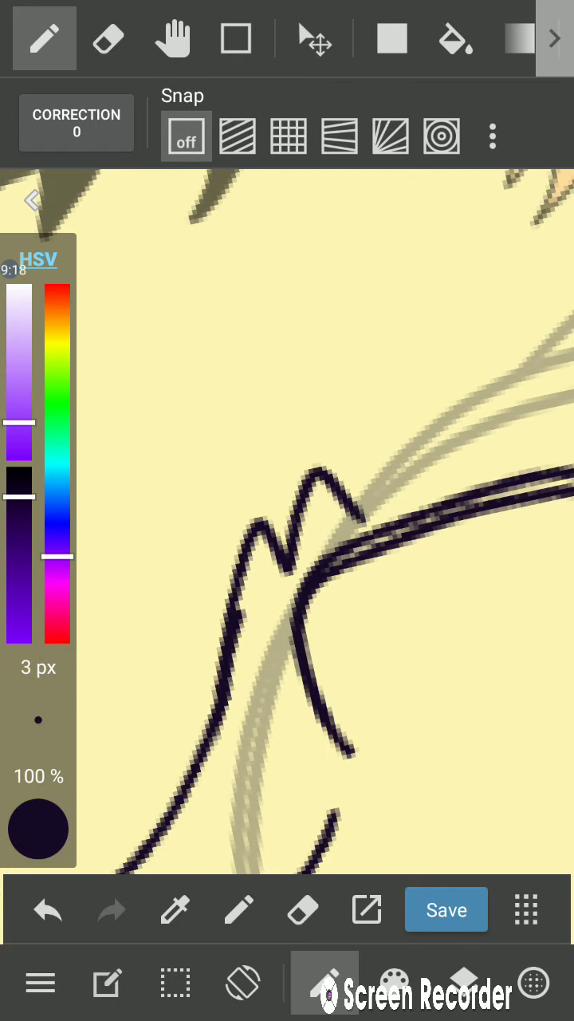
Ink a spiky lock's edge, erase stray hair lines, and draw more long strands.
left_click(47, 909)
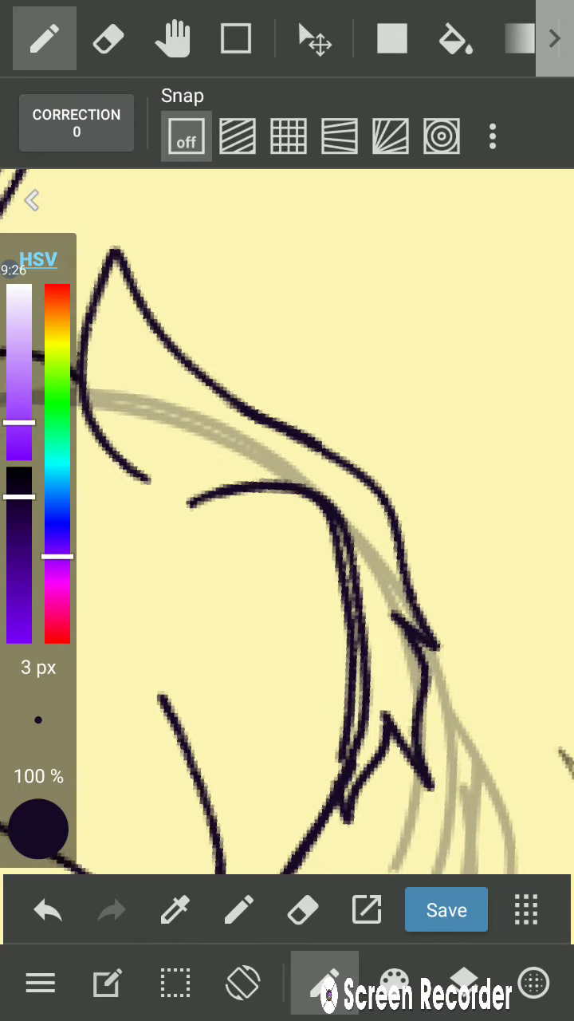
left_click(108, 39)
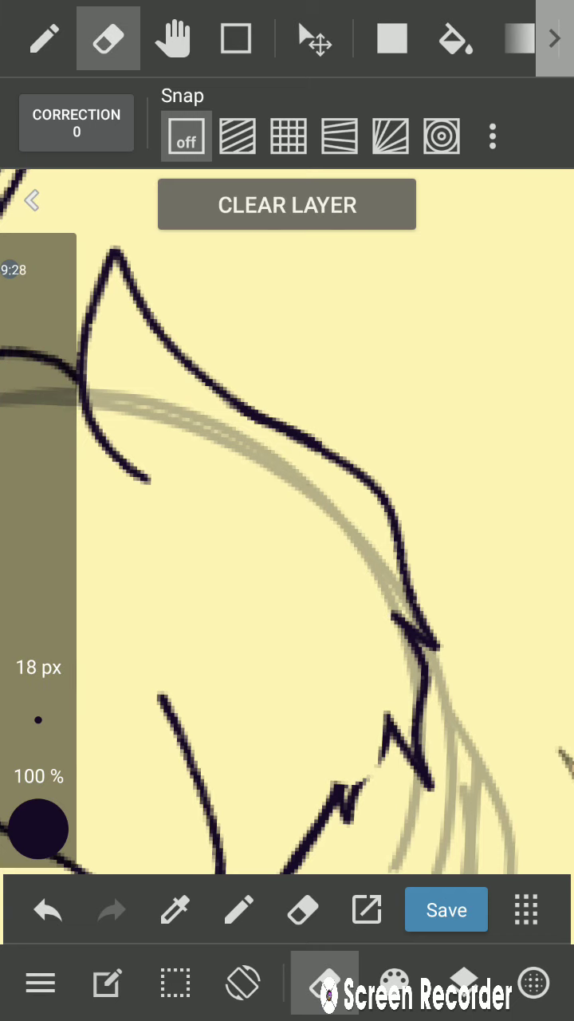
left_click(43, 38)
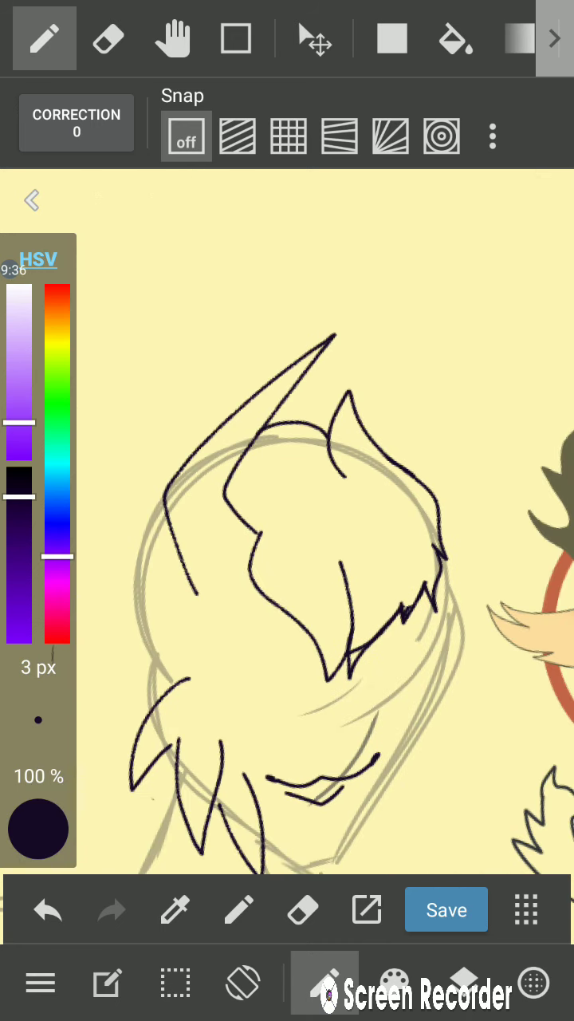
left_click(445, 910)
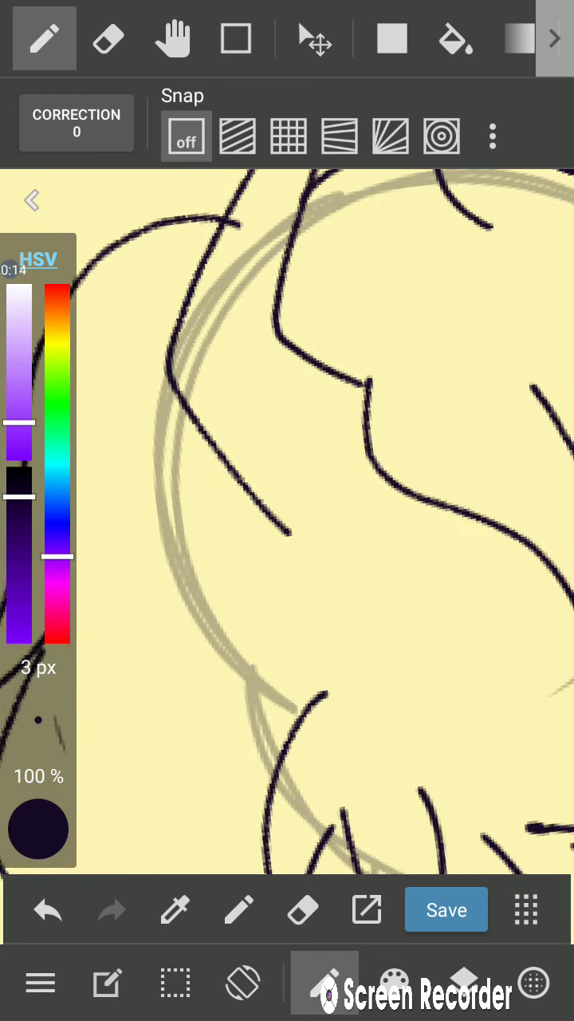
left_click_drag(299, 542, 371, 630)
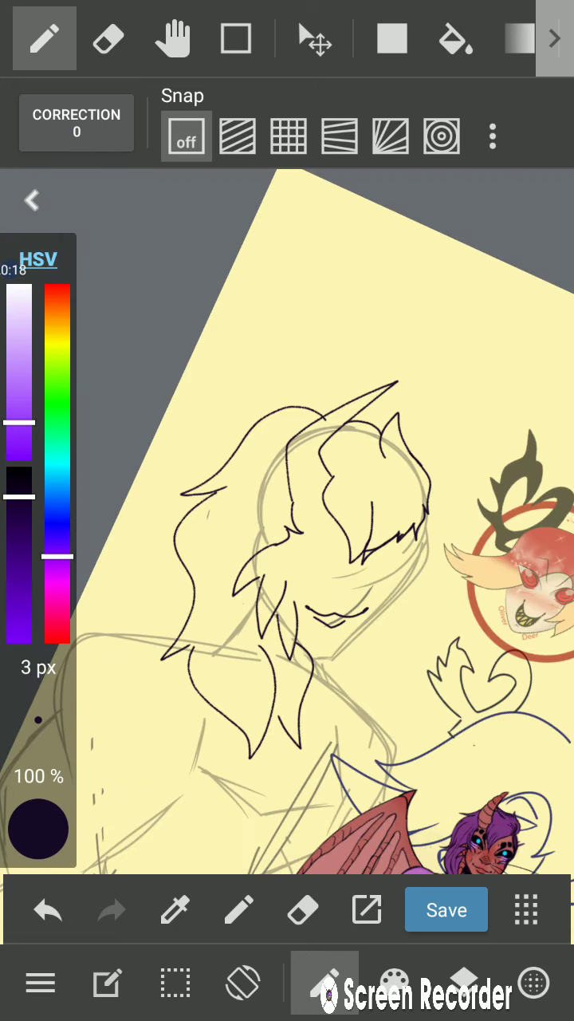
Erase stray ink, add the jawline stroke, and save the drawing.
left_click(107, 38)
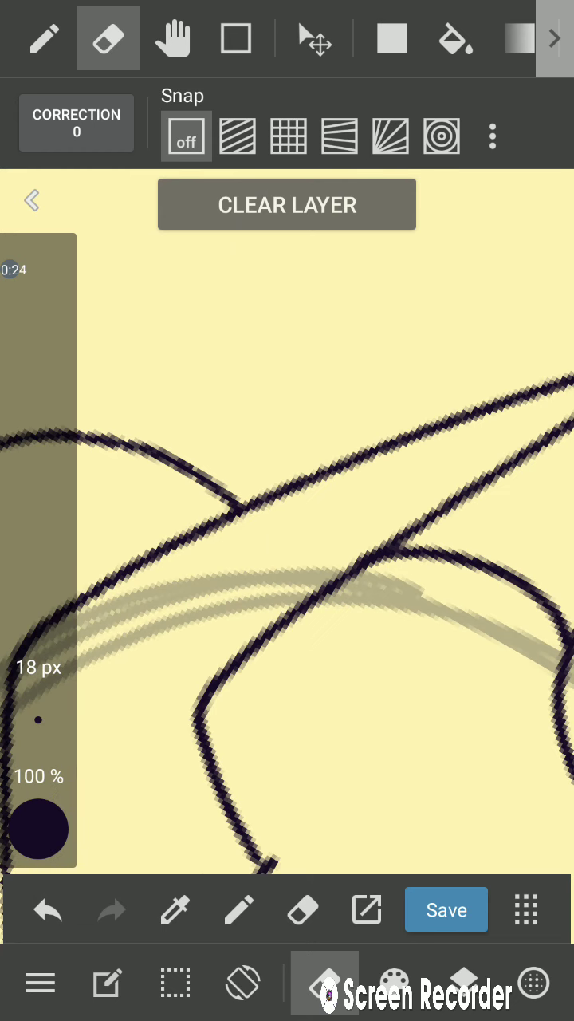
left_click(44, 38)
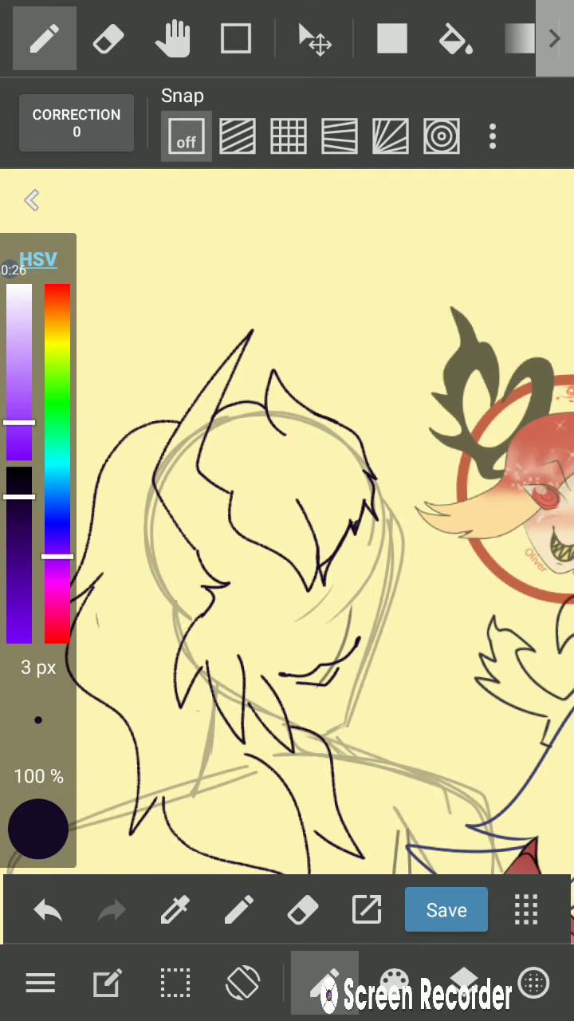
left_click(446, 909)
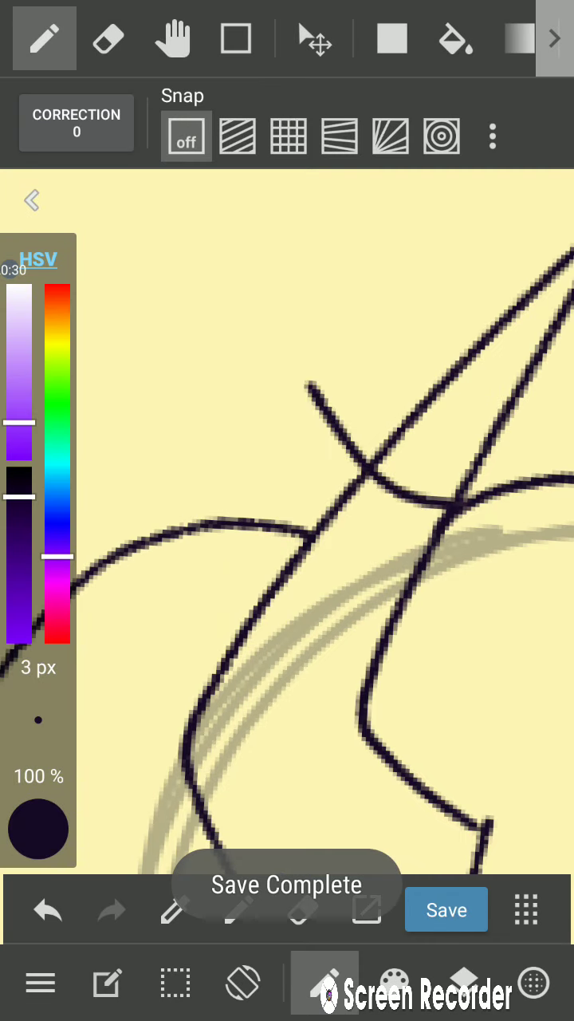
left_click(107, 38)
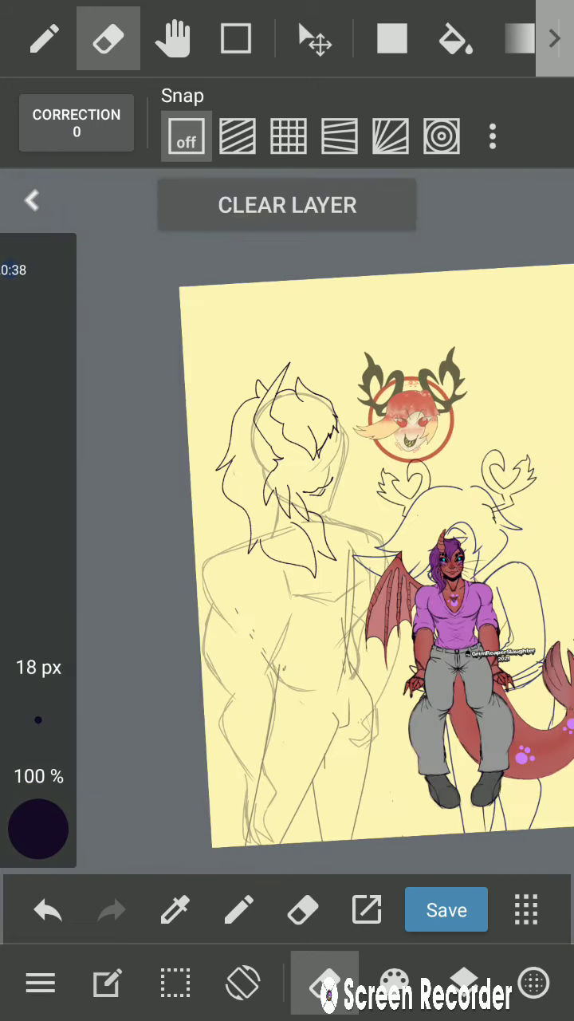
Ink an oval head outline with a curving neck line on another sketch area.
left_click(446, 910)
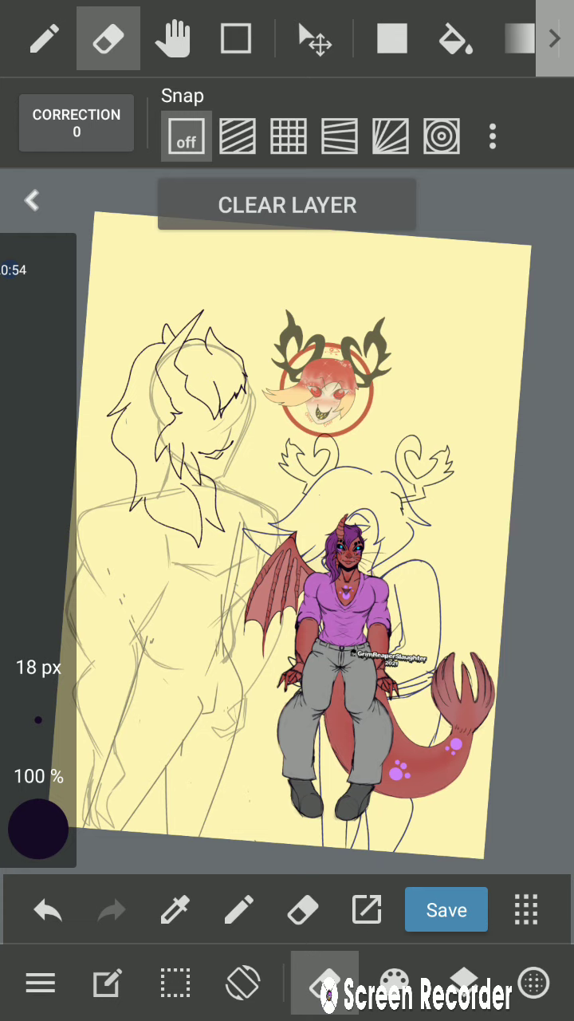
left_click(446, 910)
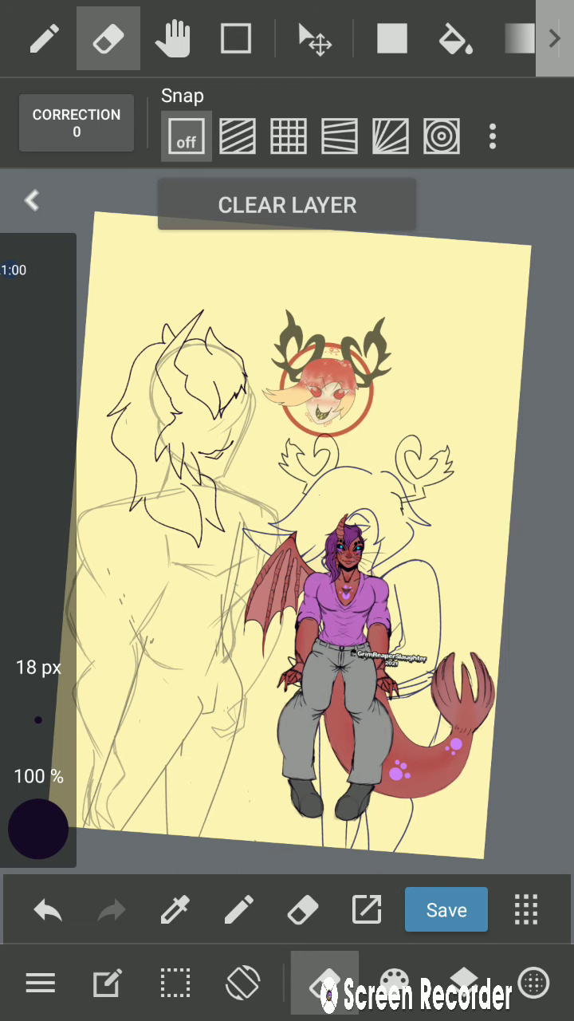
left_click(43, 38)
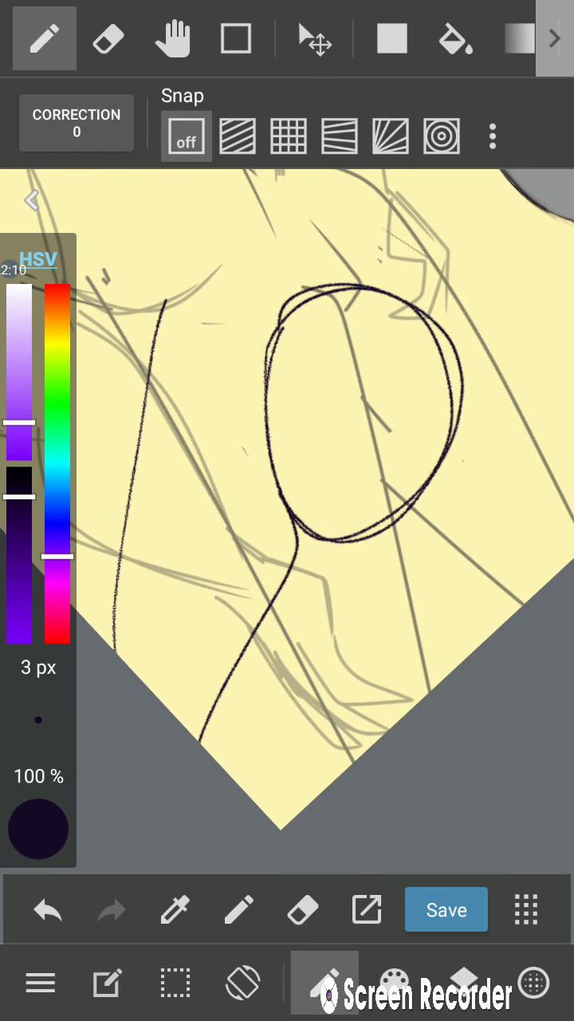
Draw a second neck line and a long curving body line beneath the oval.
left_click_drag(459, 447, 507, 619)
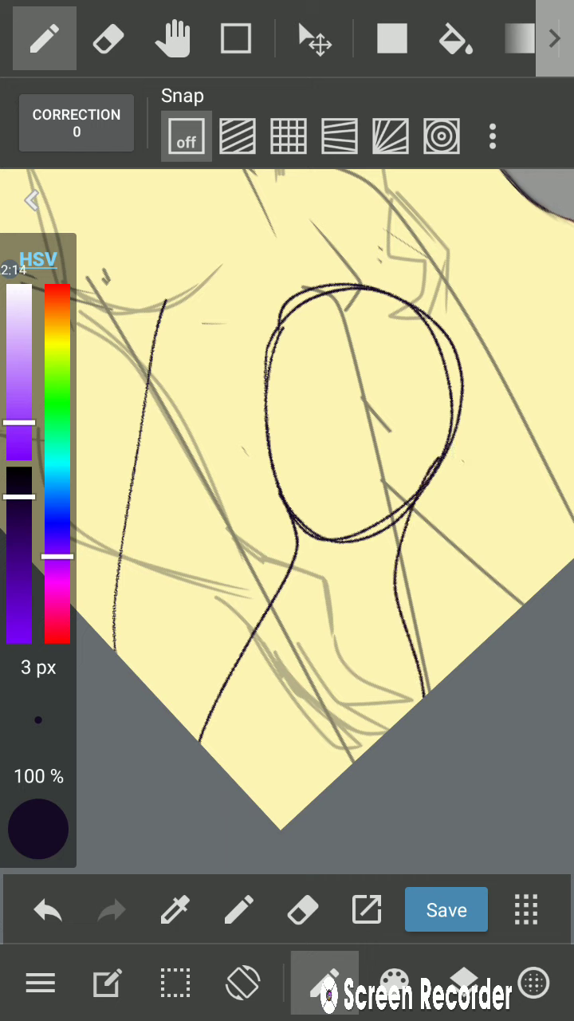
left_click_drag(443, 438, 411, 710)
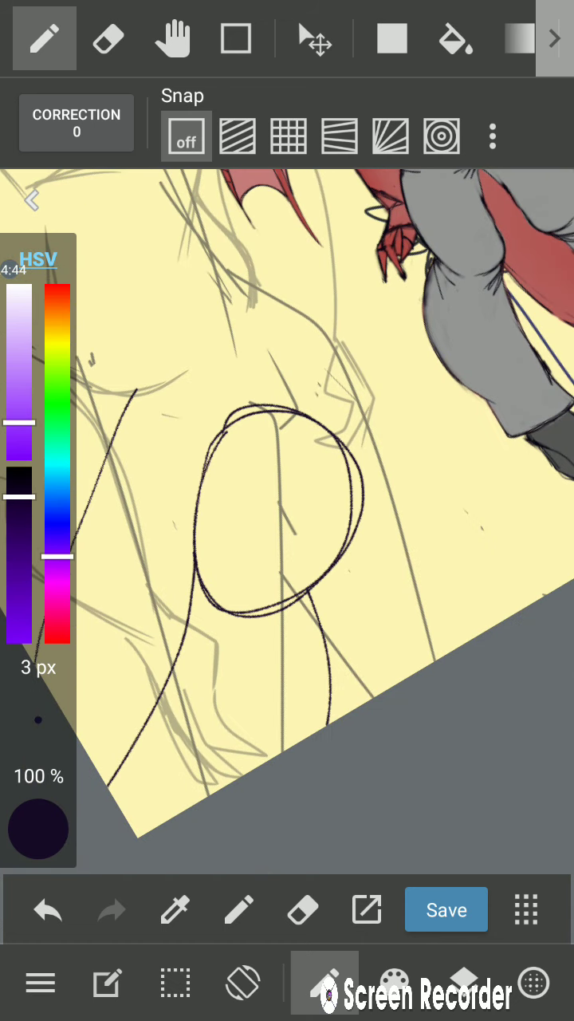
Ink two tall pointed spikes crossing the new oval head.
left_click(108, 38)
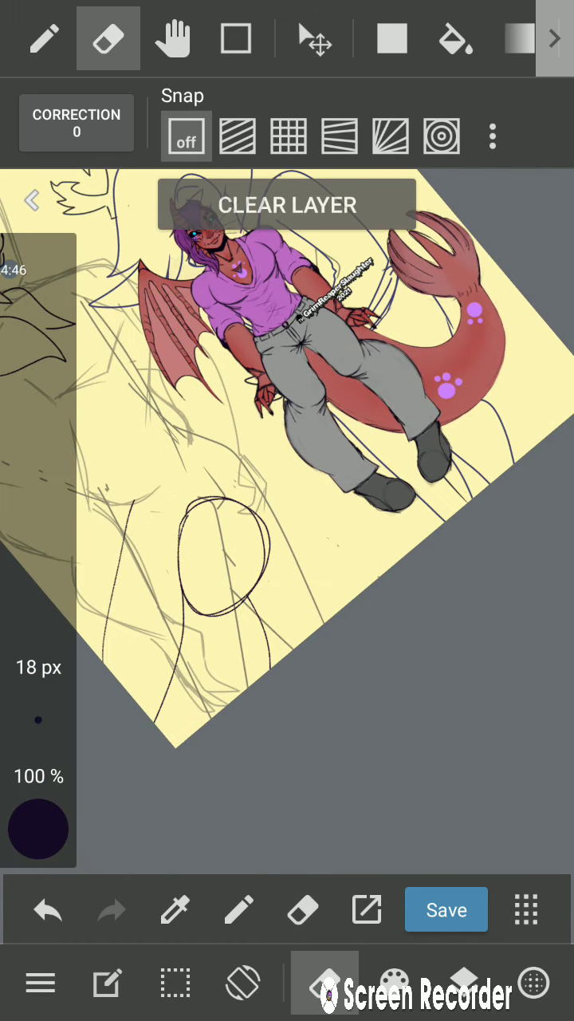
left_click(44, 38)
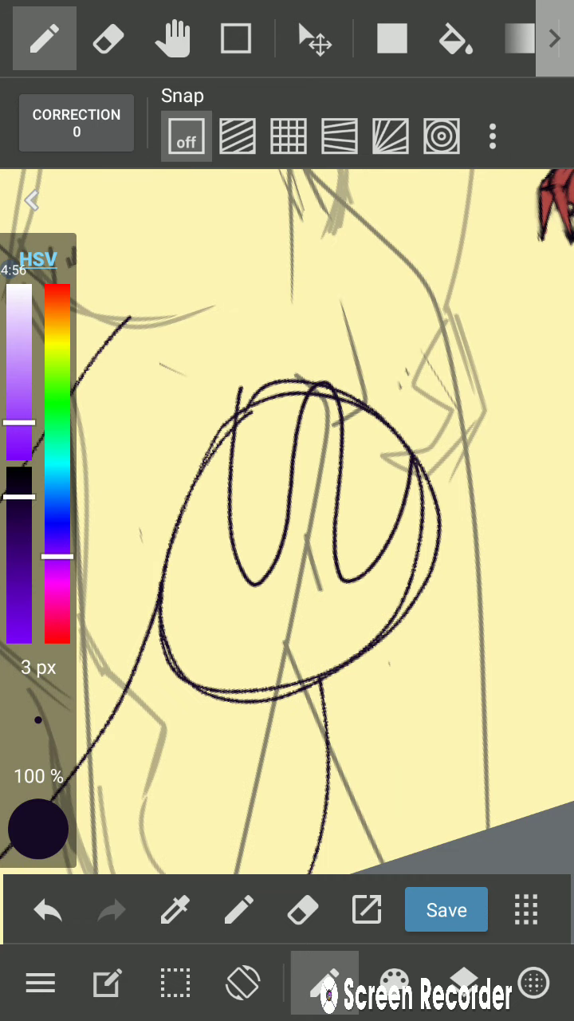
left_click(46, 909)
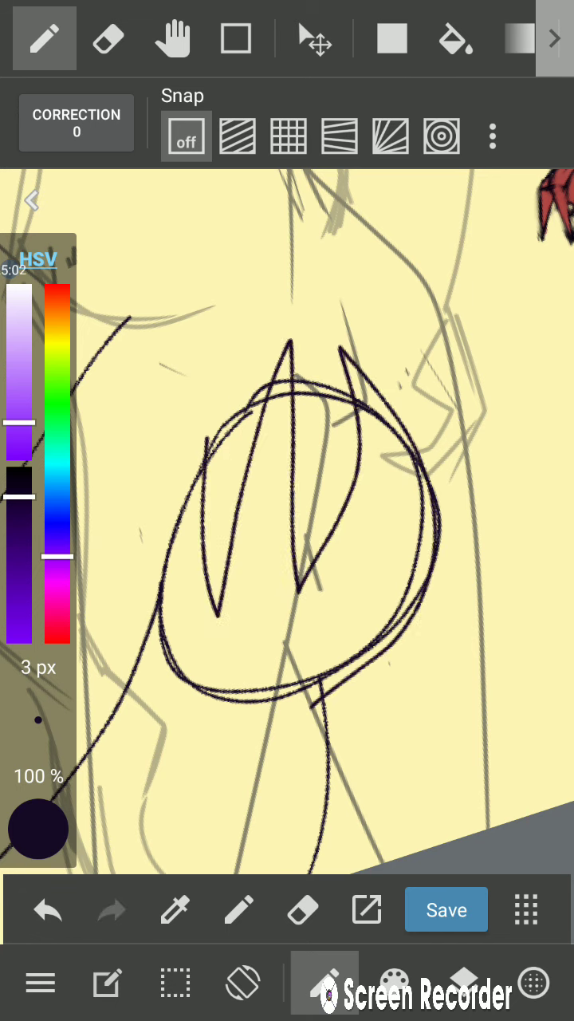
Erase the inked oval head and its spikes with the 18 px eraser.
left_click(108, 38)
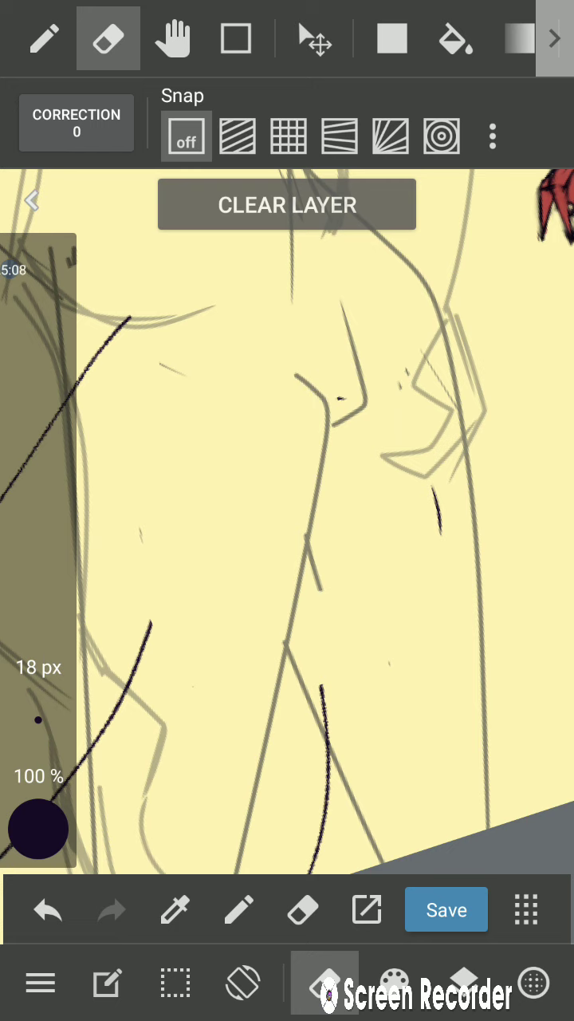
left_click(44, 38)
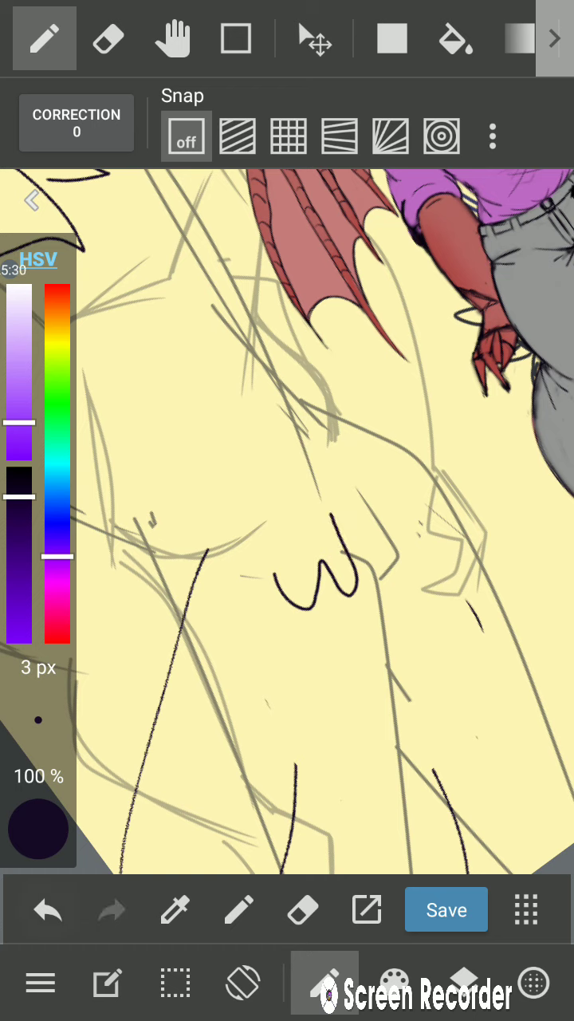
Draw looping, pointed hair strands, erasing and redrawing the misdrawn ones.
left_click(46, 909)
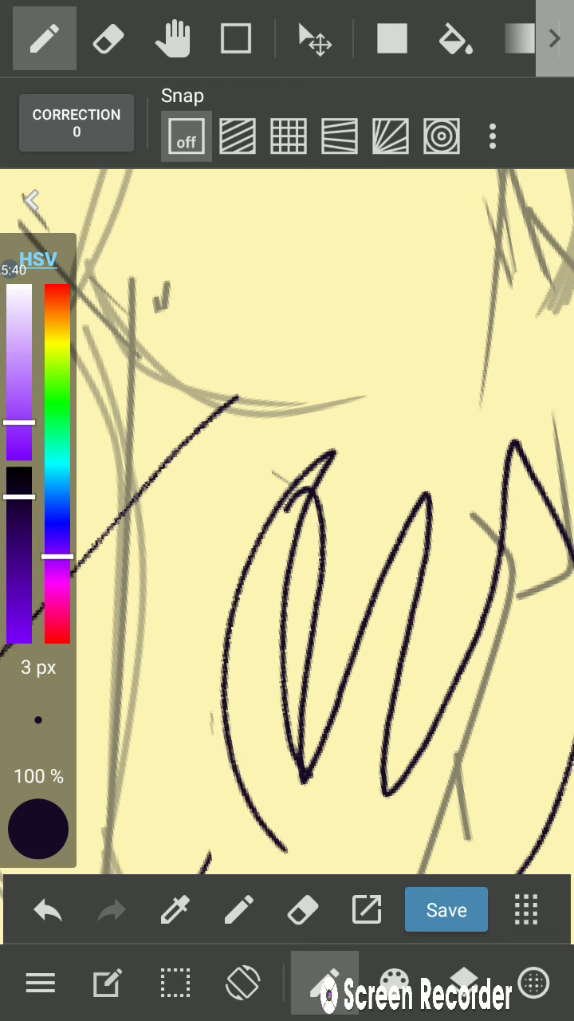
left_click(108, 39)
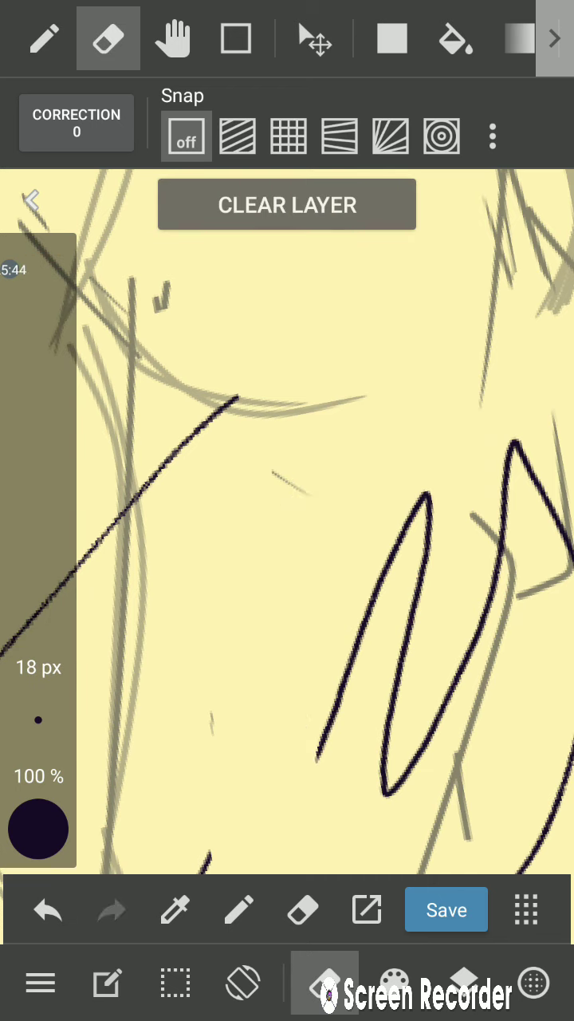
left_click(43, 38)
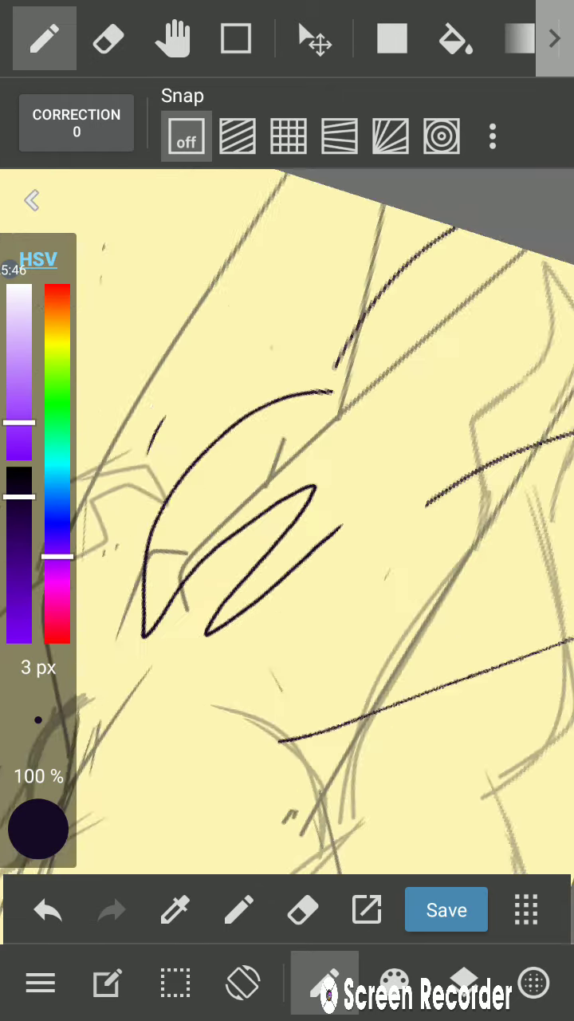
left_click(108, 38)
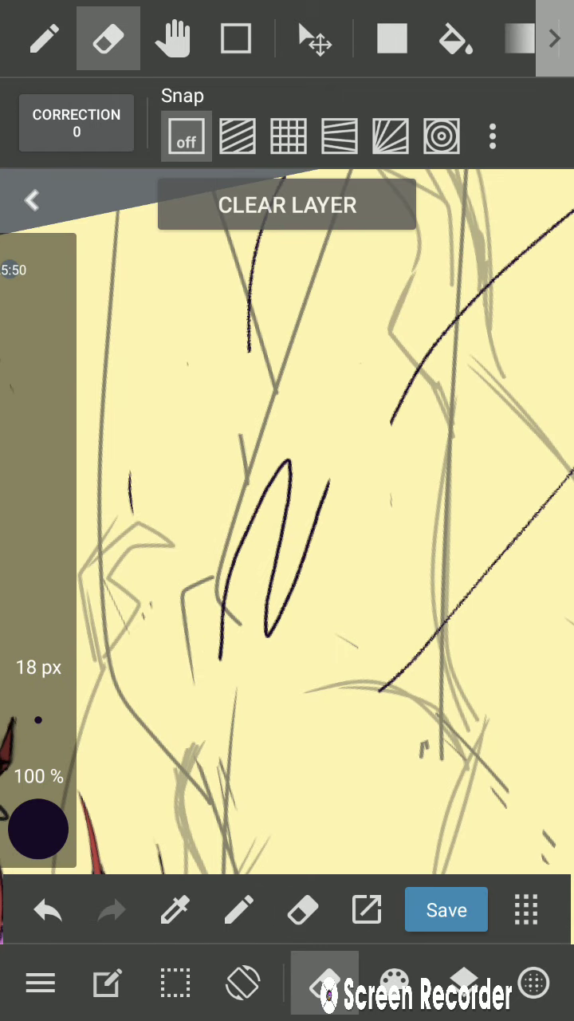
left_click(43, 39)
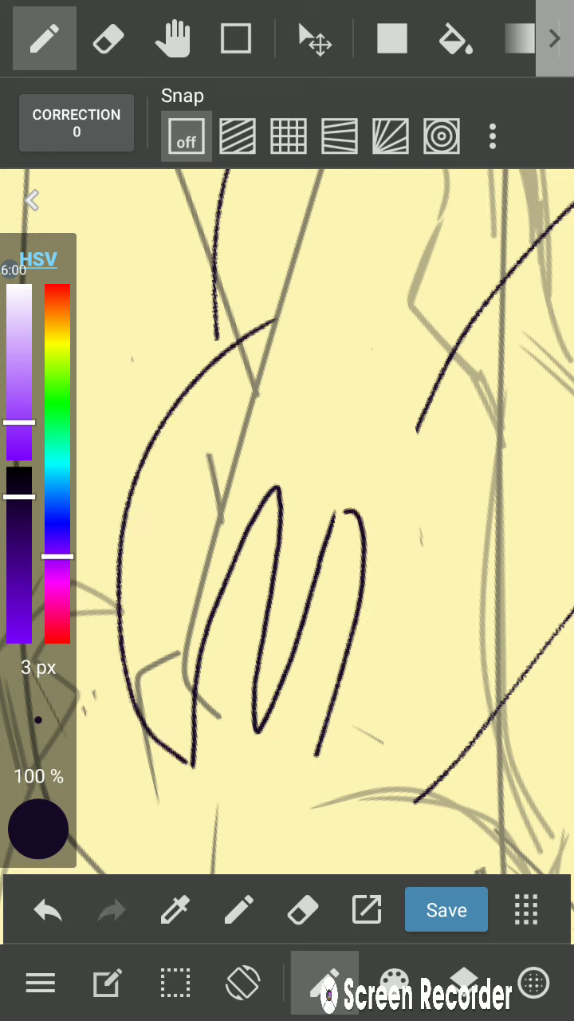
left_click(47, 909)
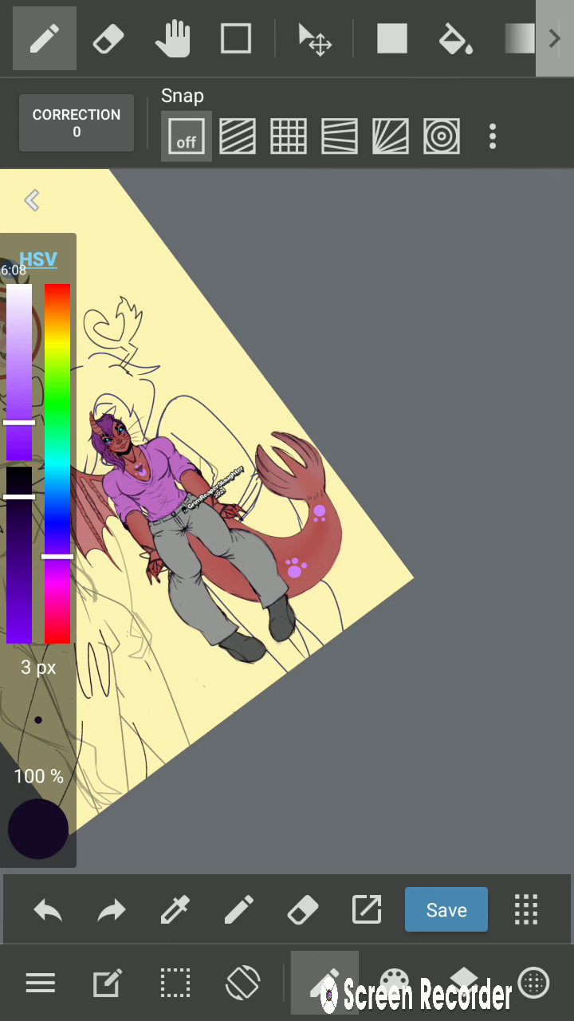
Replace the looping strokes with short, straight dark strokes over the pale sketch.
left_click(108, 38)
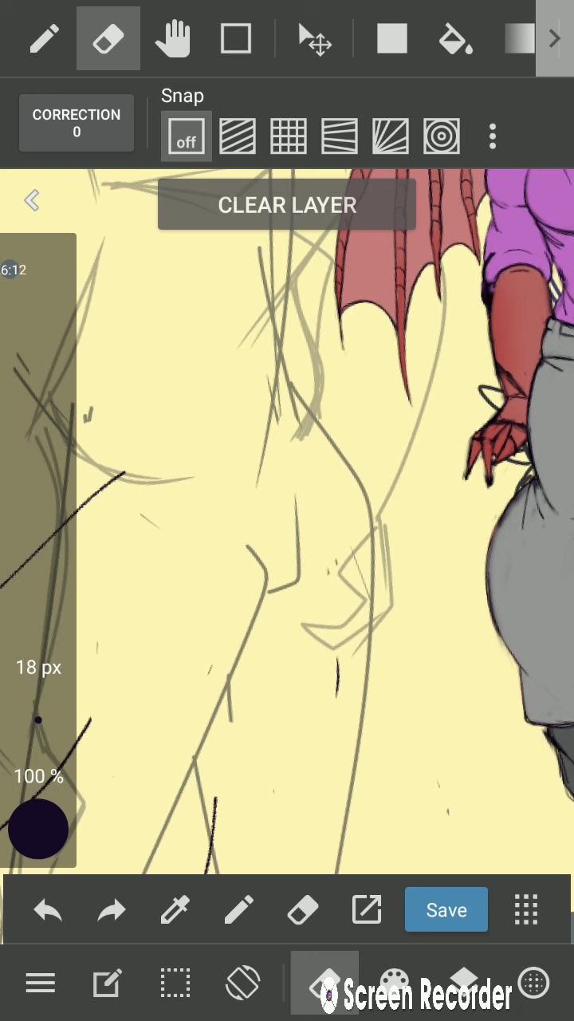
left_click(44, 38)
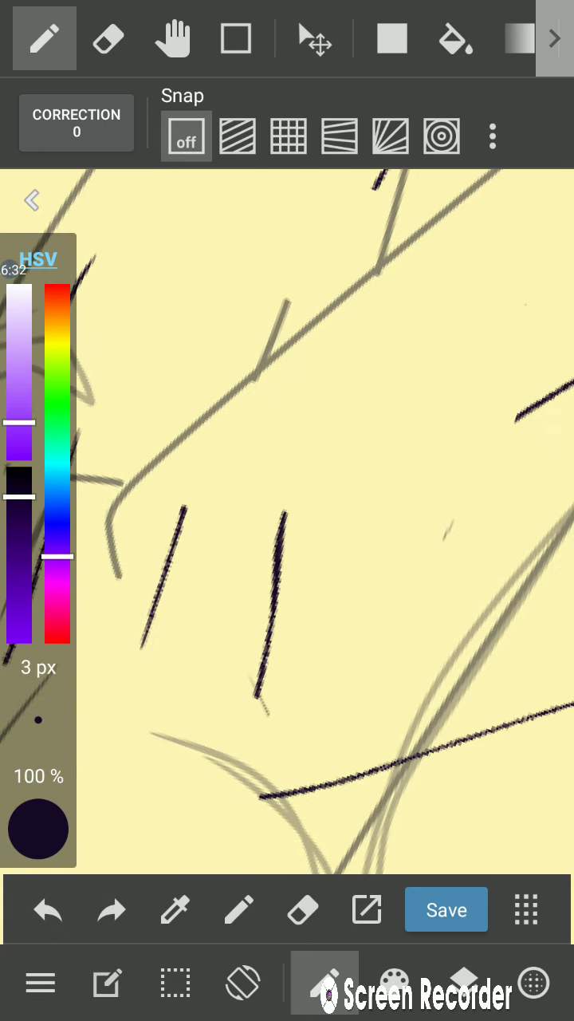
Ink the tall pointed M-shaped hair strands in 3 px dark purple over the sketch.
left_click_drag(367, 327, 215, 774)
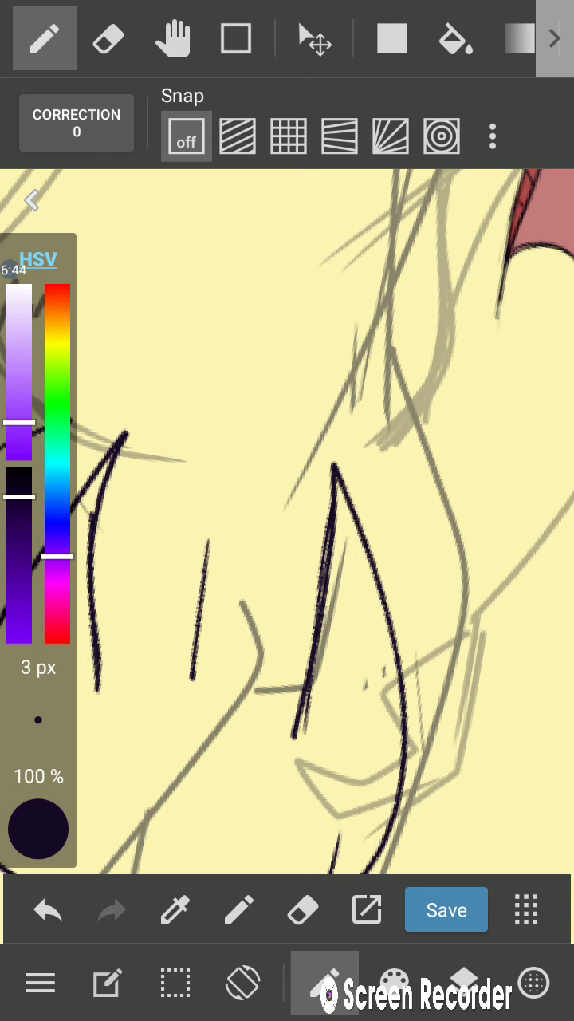
left_click(446, 909)
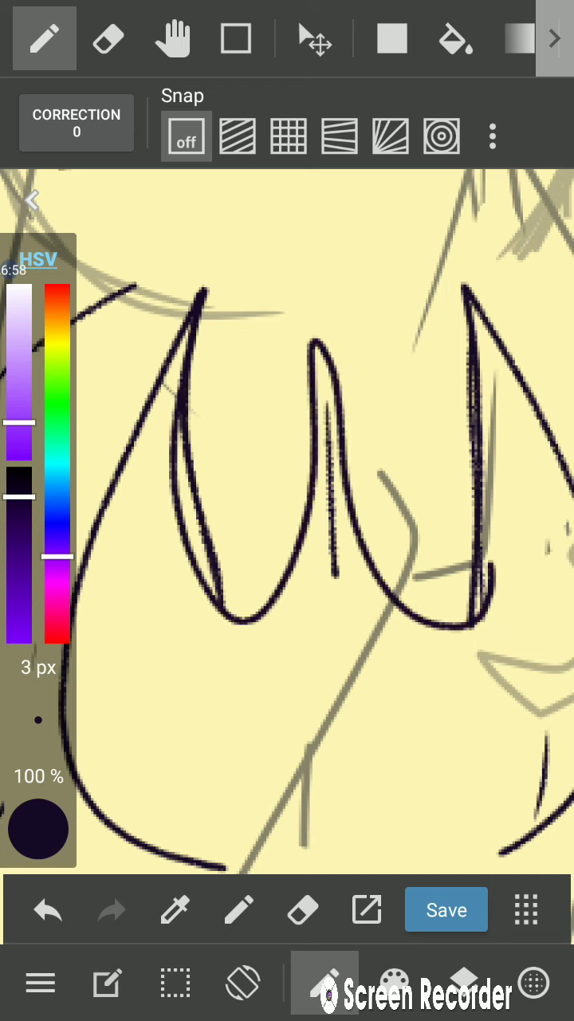
left_click(48, 910)
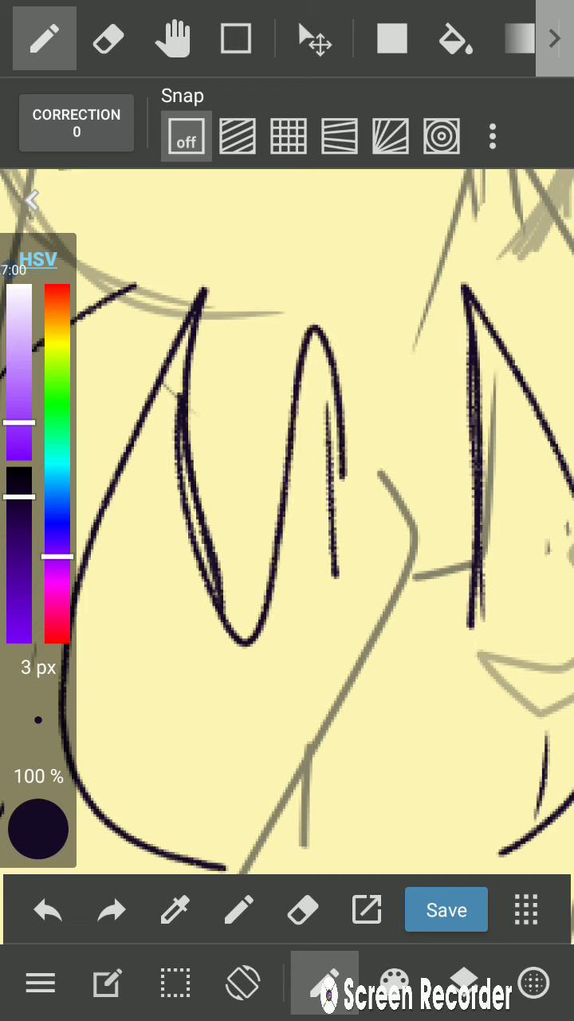
left_click(47, 909)
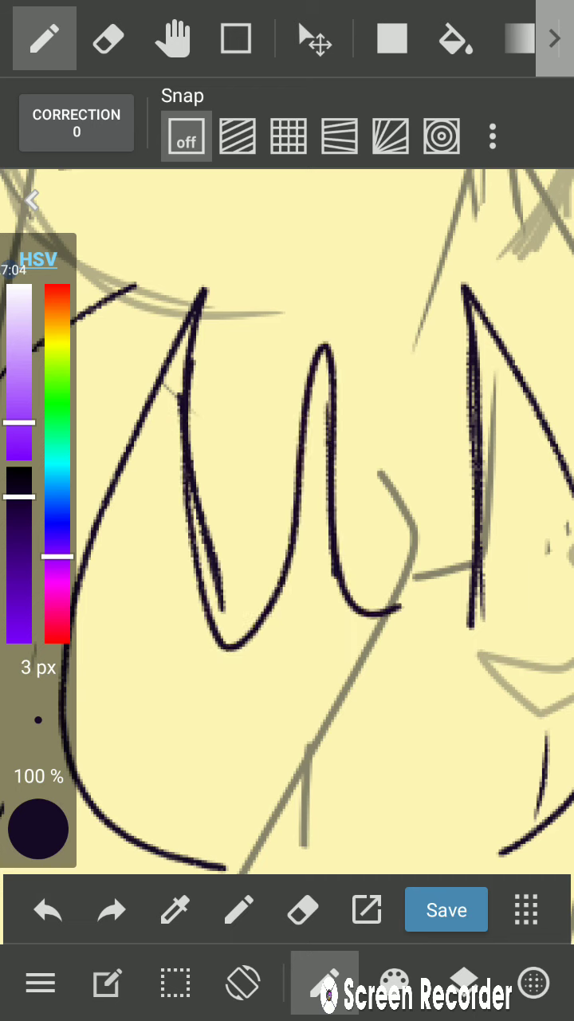
left_click(48, 909)
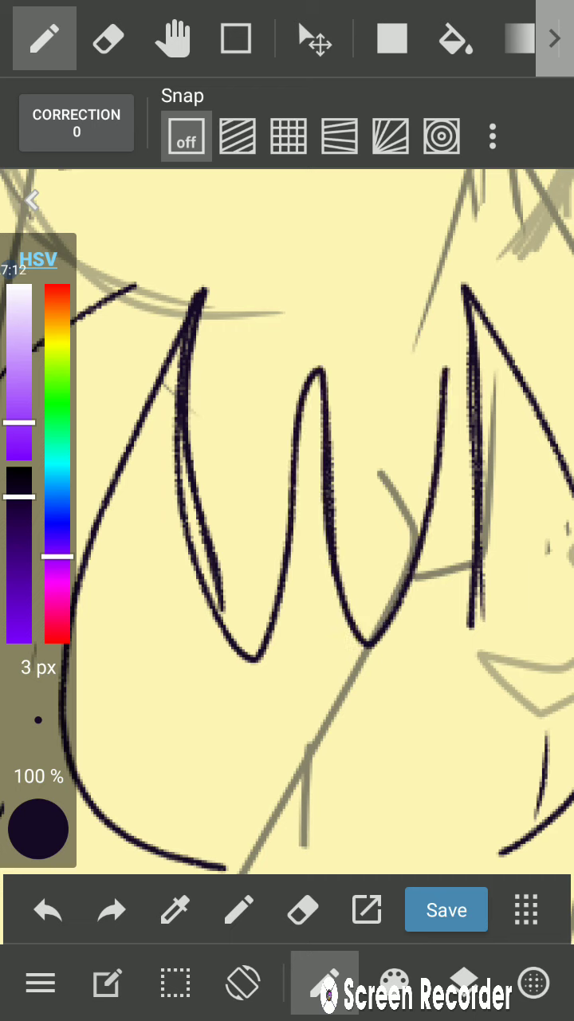
left_click(47, 909)
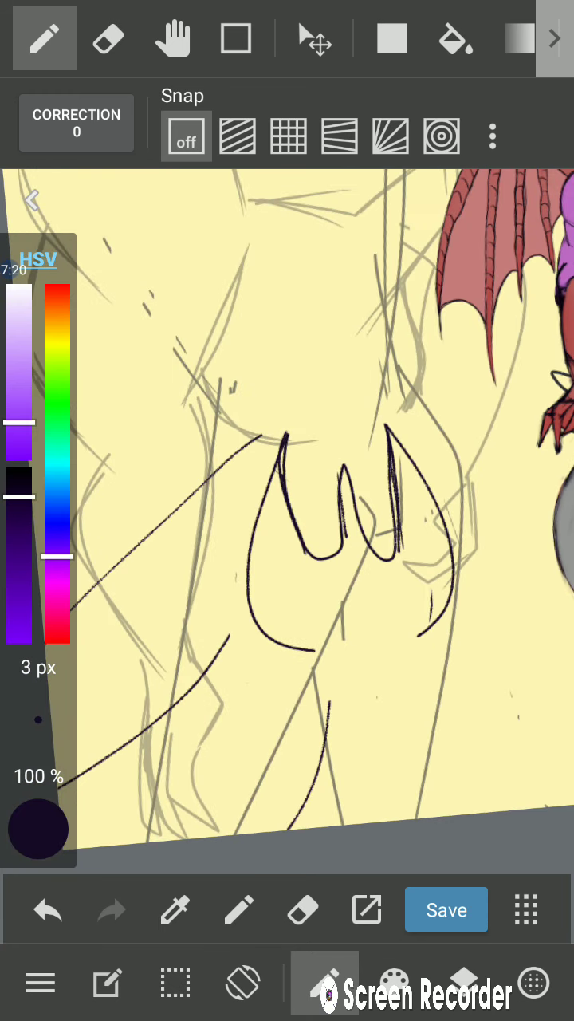
Rectangle-select the inked M strands and shrink and tilt them to fit the sketch.
left_click(324, 982)
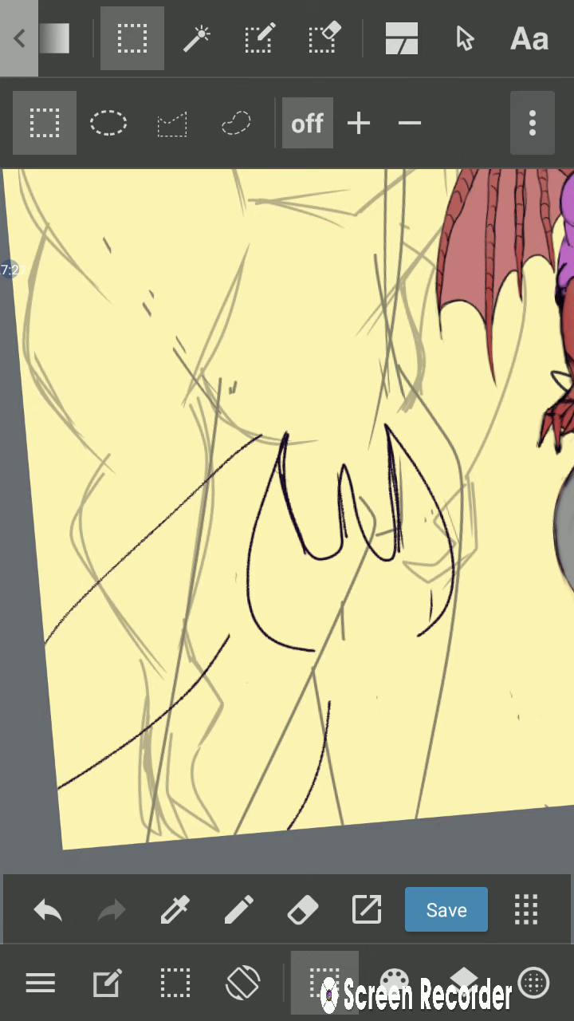
left_click(235, 123)
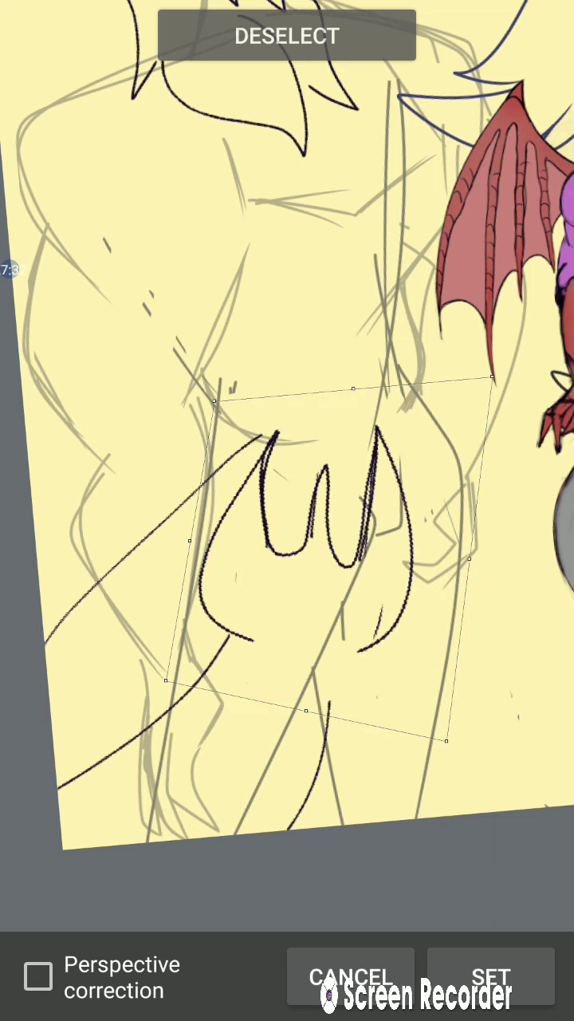
left_click_drag(447, 742, 391, 770)
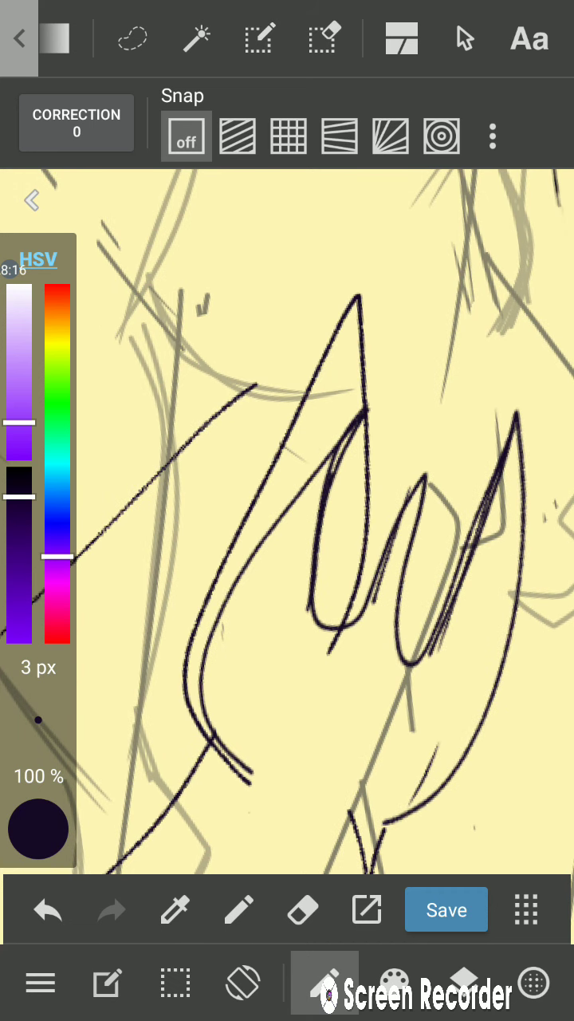
Rework a line of the M-shaped strands and save the artwork.
left_click(48, 909)
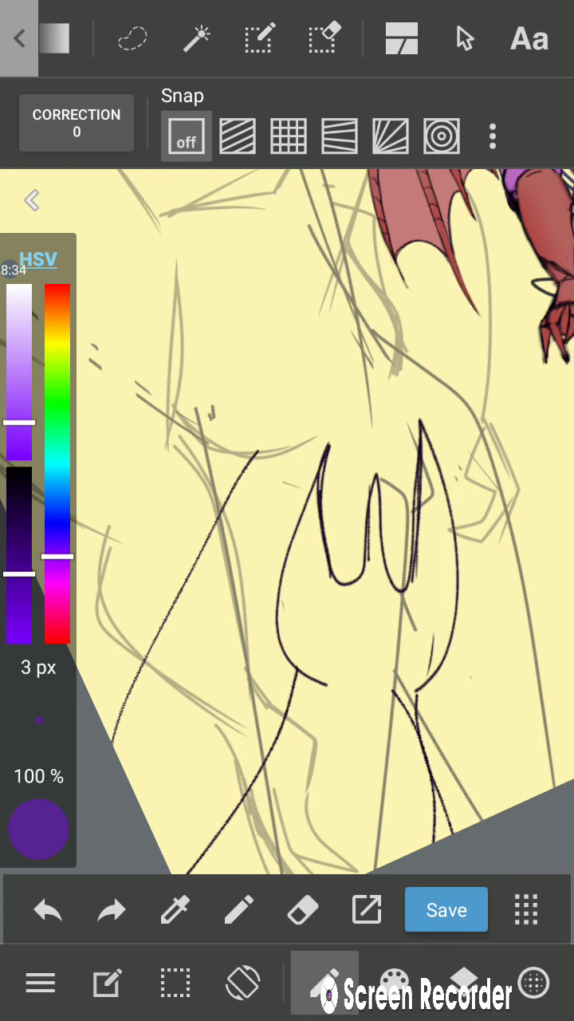
left_click(446, 909)
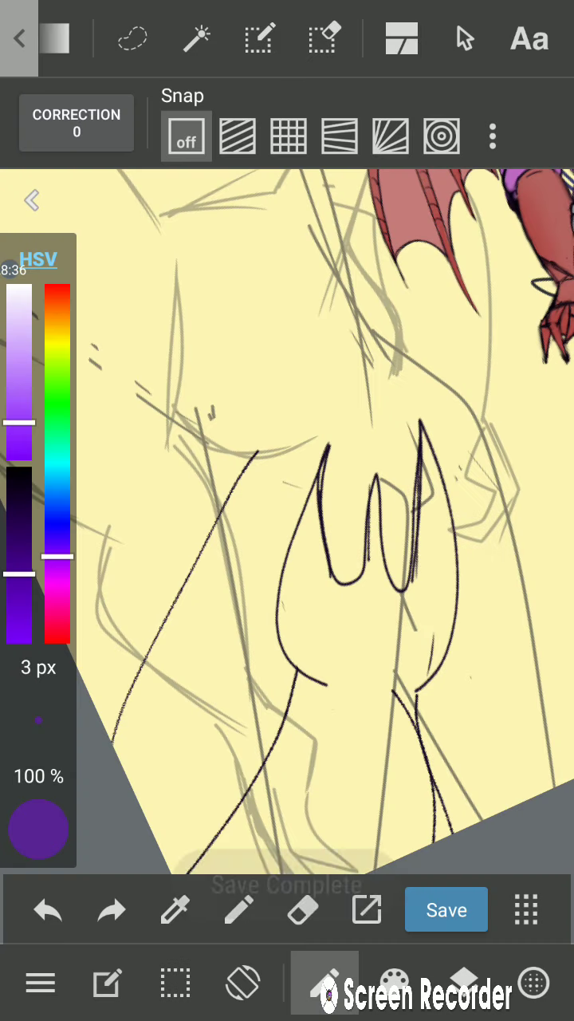